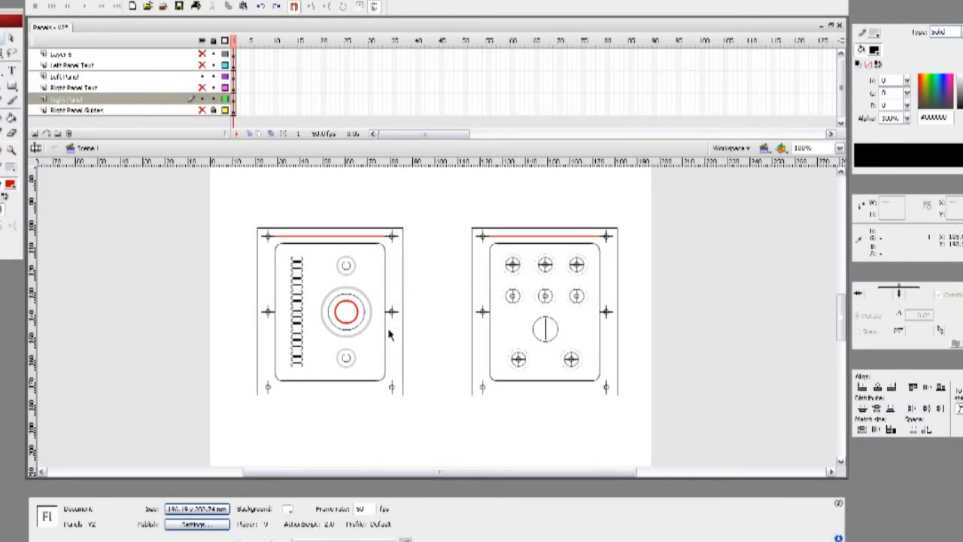
{"action": "mouse_move", "coordinate": [514, 364]}
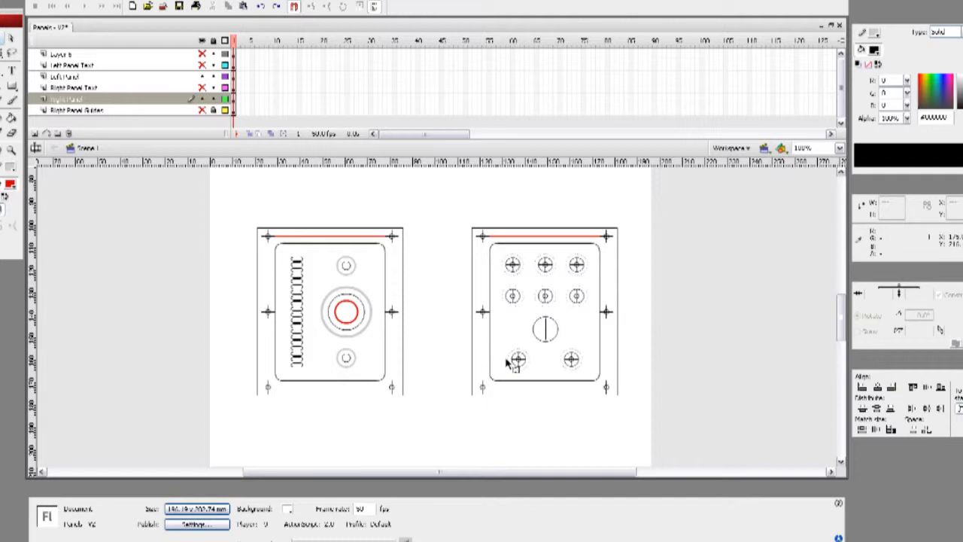
{"action": "mouse_move", "coordinate": [556, 362]}
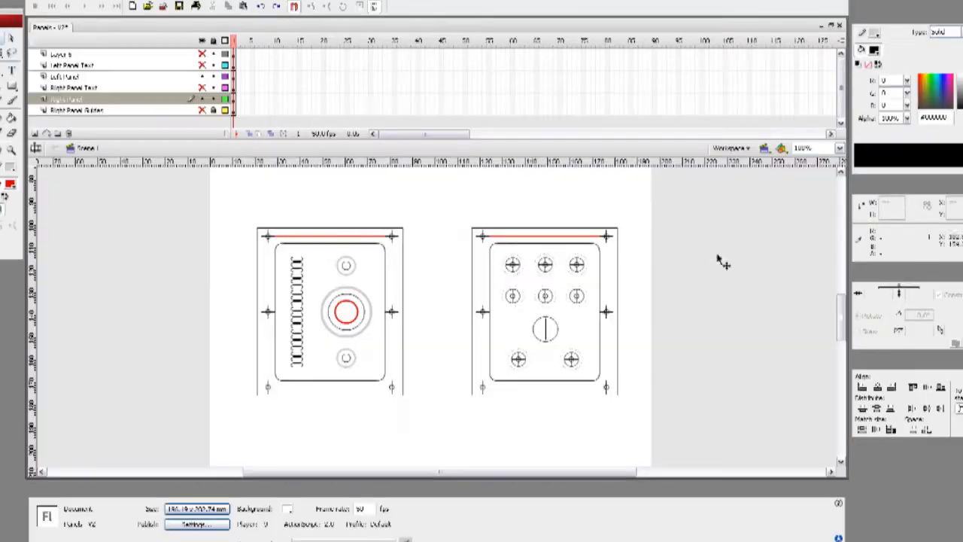
{"action": "mouse_move", "coordinate": [538, 386]}
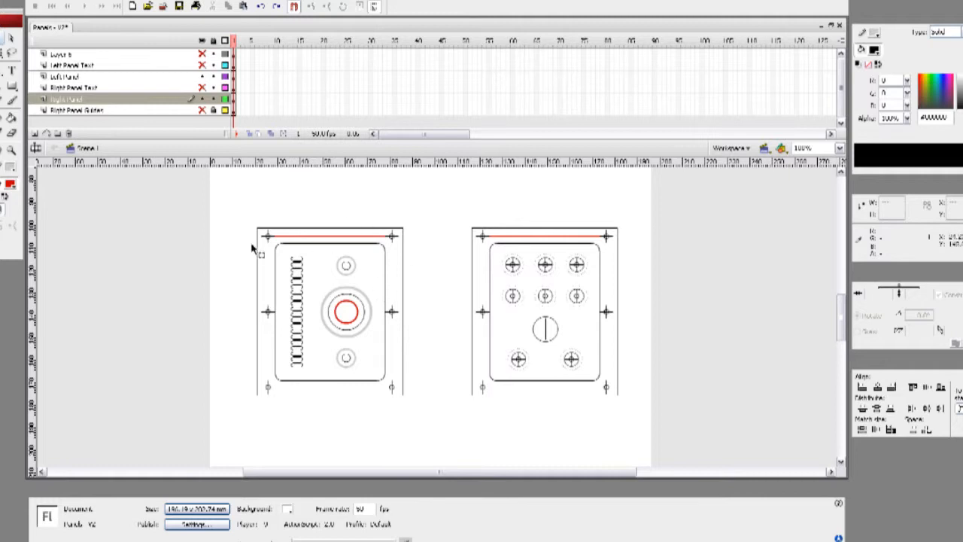
{"action": "mouse_move", "coordinate": [374, 270]}
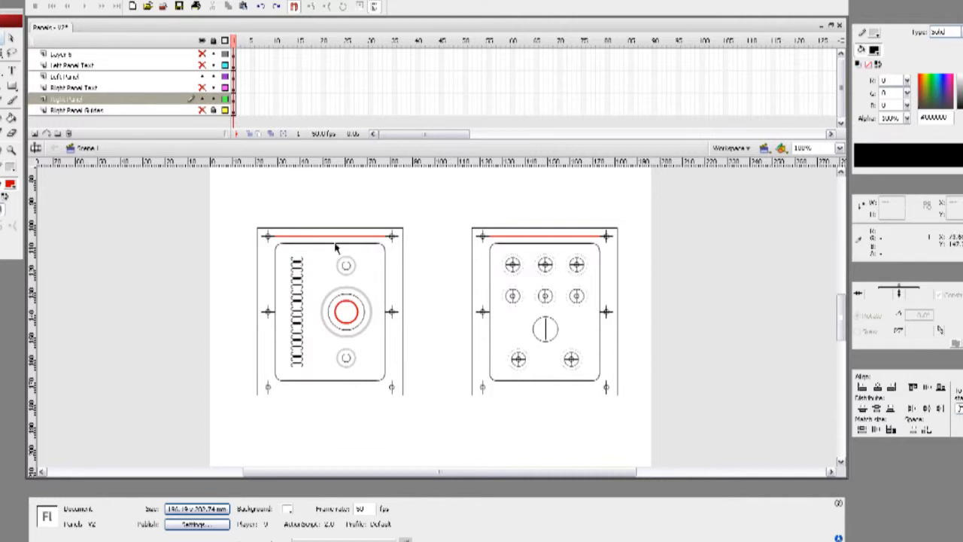
{"action": "mouse_move", "coordinate": [306, 391]}
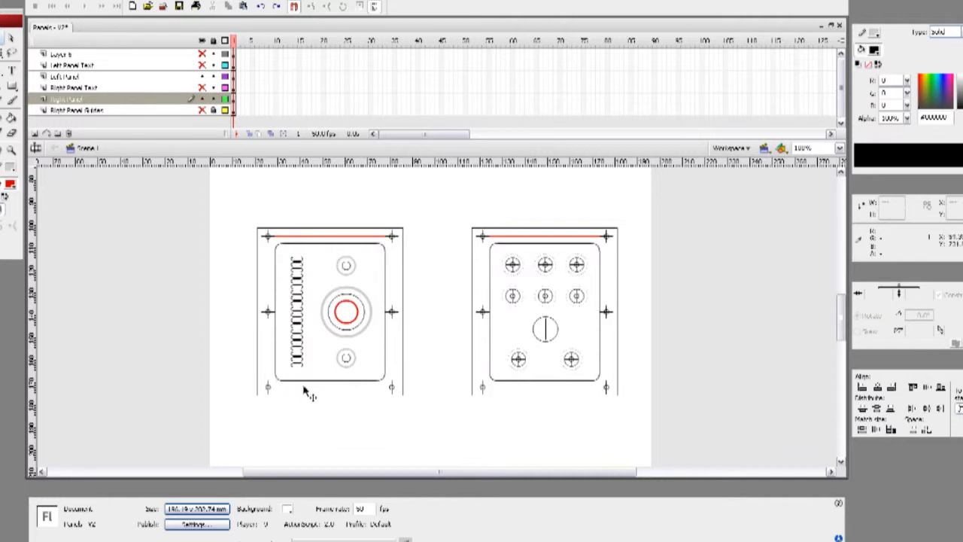
{"action": "mouse_move", "coordinate": [380, 311]}
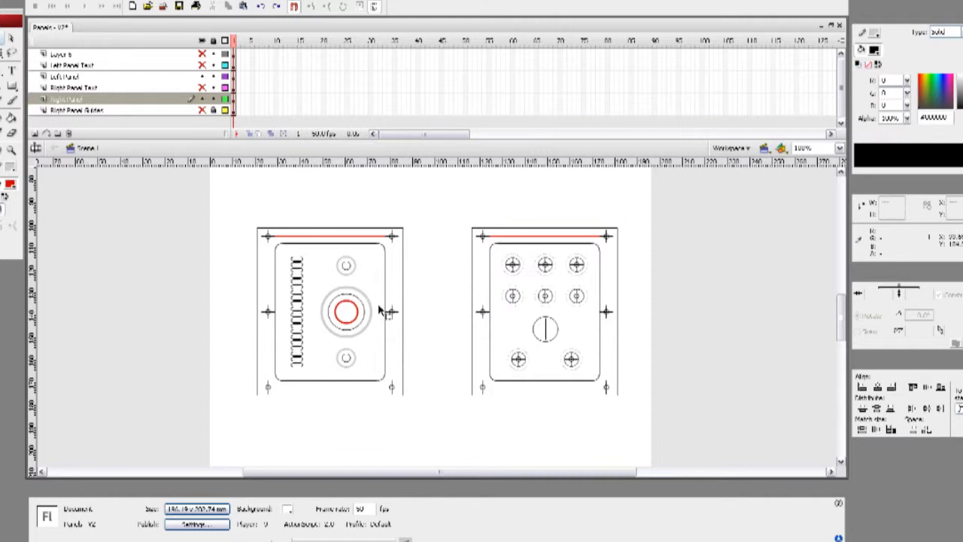
{"action": "mouse_move", "coordinate": [350, 284]}
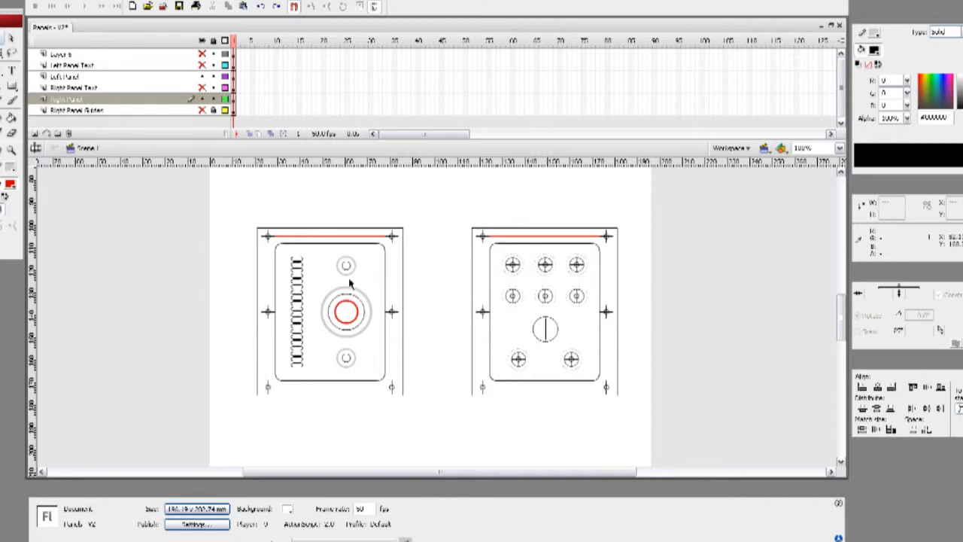
{"action": "mouse_move", "coordinate": [366, 408]}
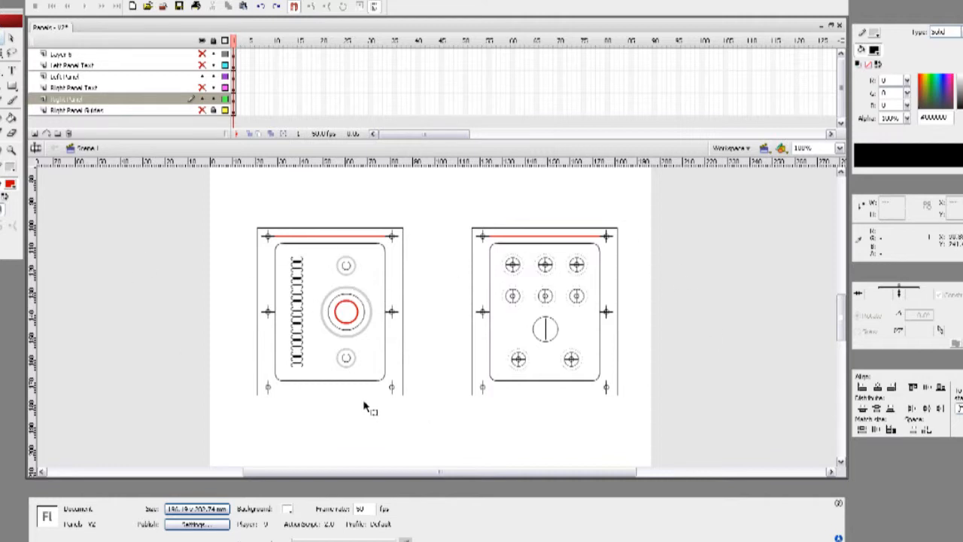
{"action": "mouse_move", "coordinate": [278, 263]}
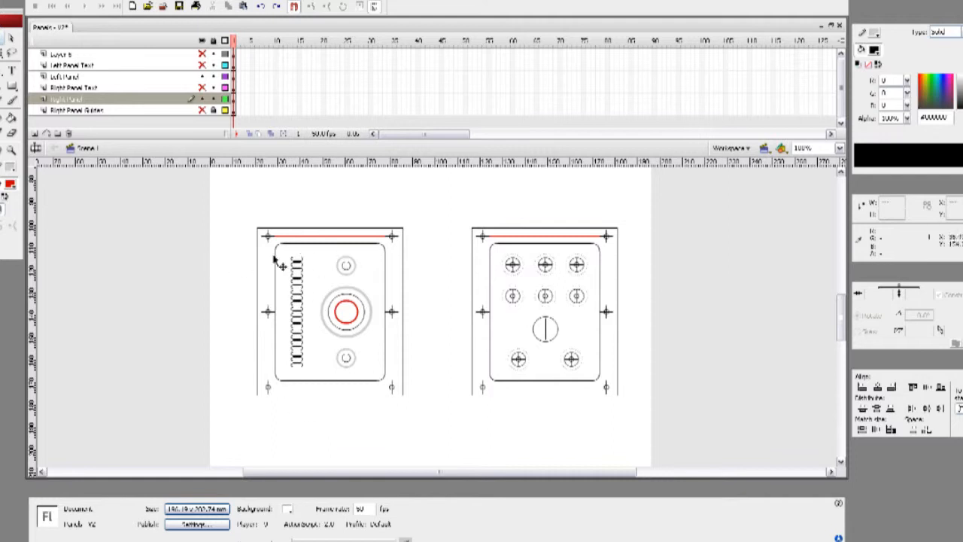
{"action": "mouse_move", "coordinate": [301, 271]}
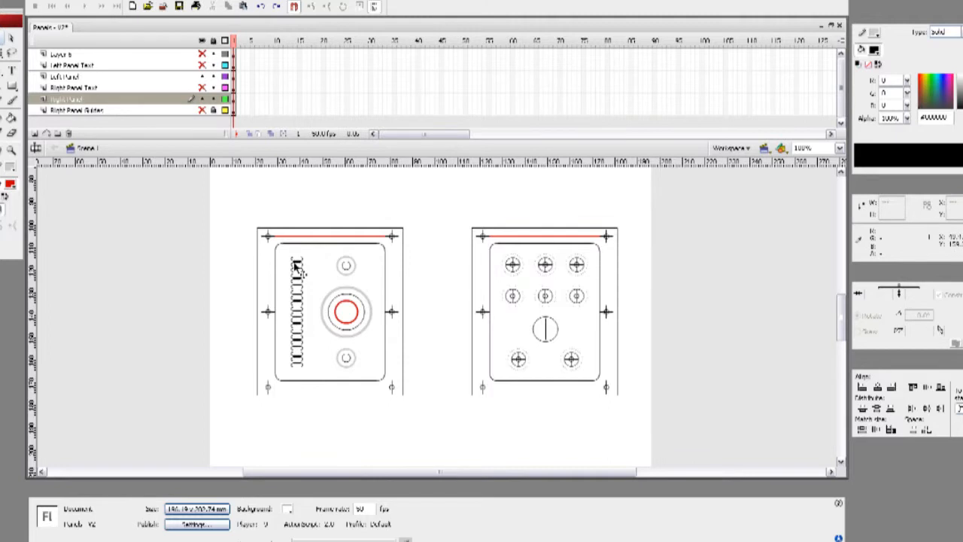
{"action": "mouse_move", "coordinate": [301, 270]}
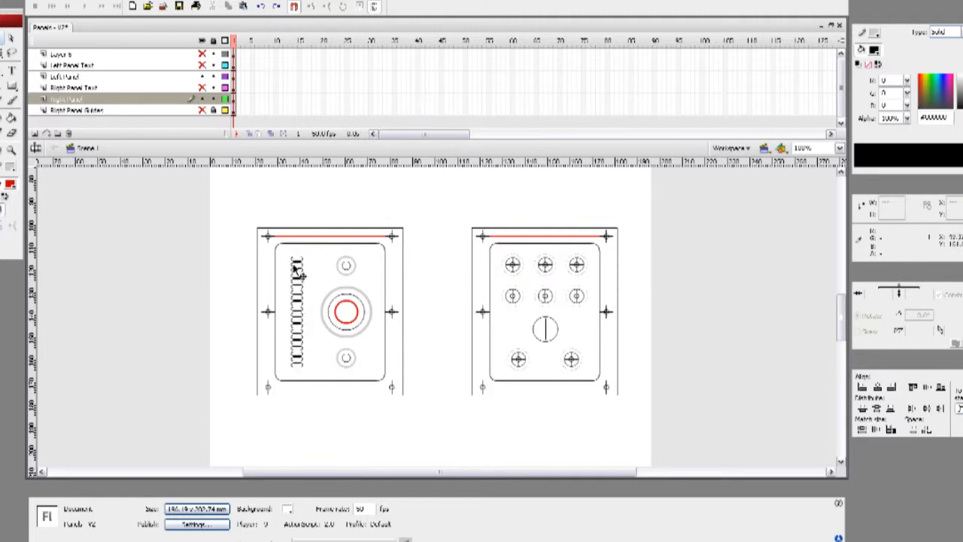
{"action": "mouse_move", "coordinate": [361, 267]}
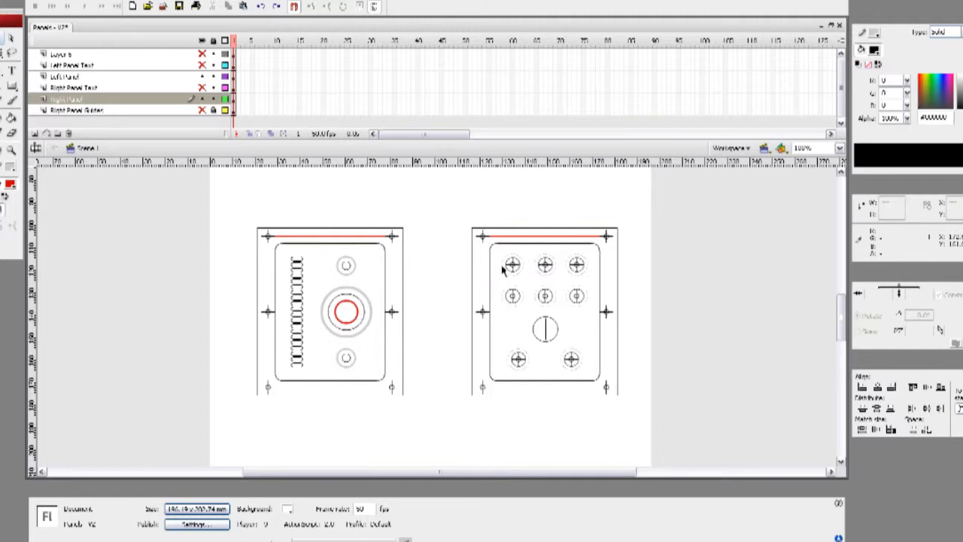
{"action": "mouse_move", "coordinate": [418, 317]}
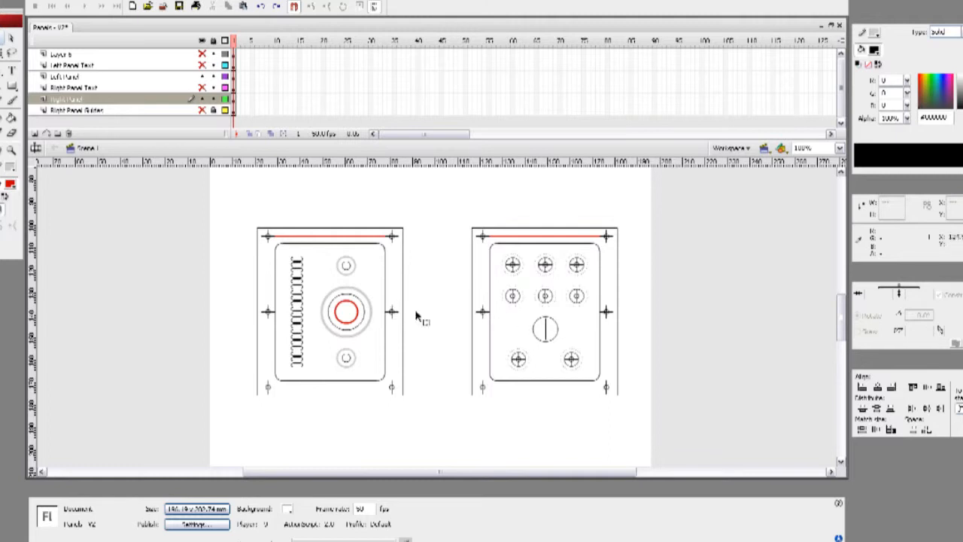
{"action": "mouse_move", "coordinate": [555, 299]}
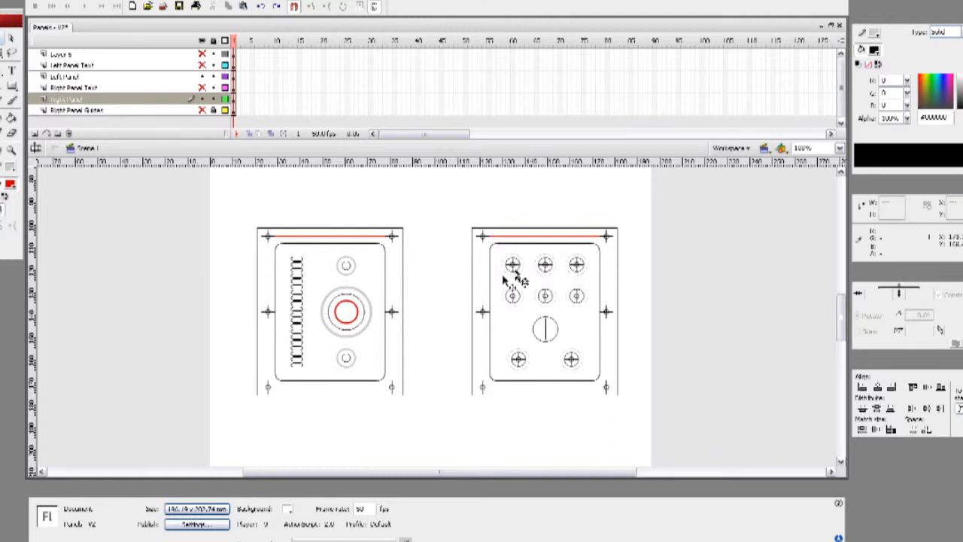
{"action": "mouse_move", "coordinate": [540, 275]}
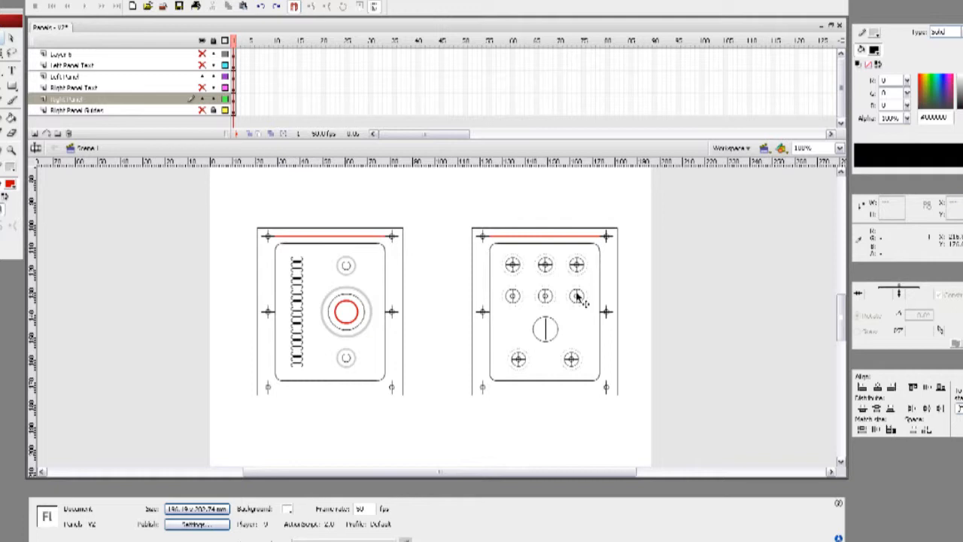
{"action": "mouse_move", "coordinate": [571, 295]}
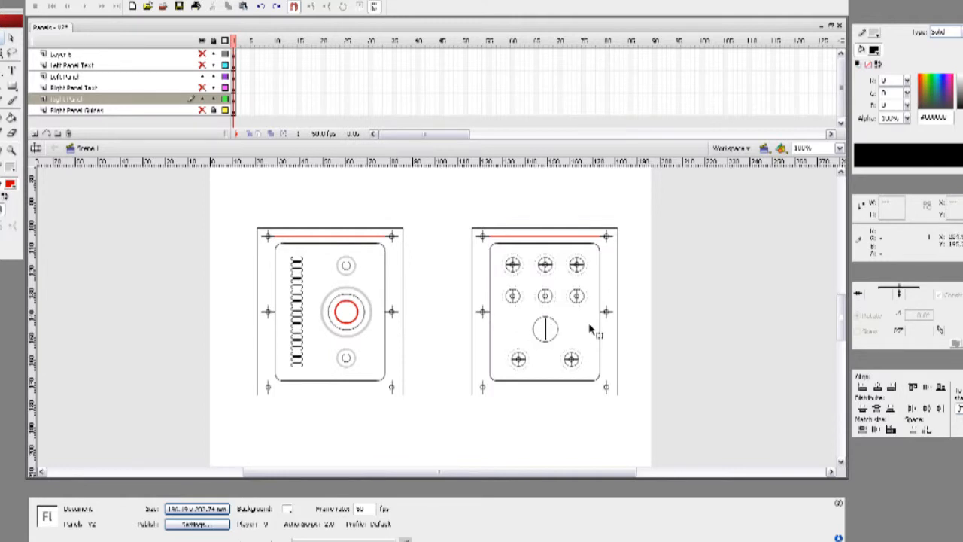
{"action": "mouse_move", "coordinate": [559, 365]}
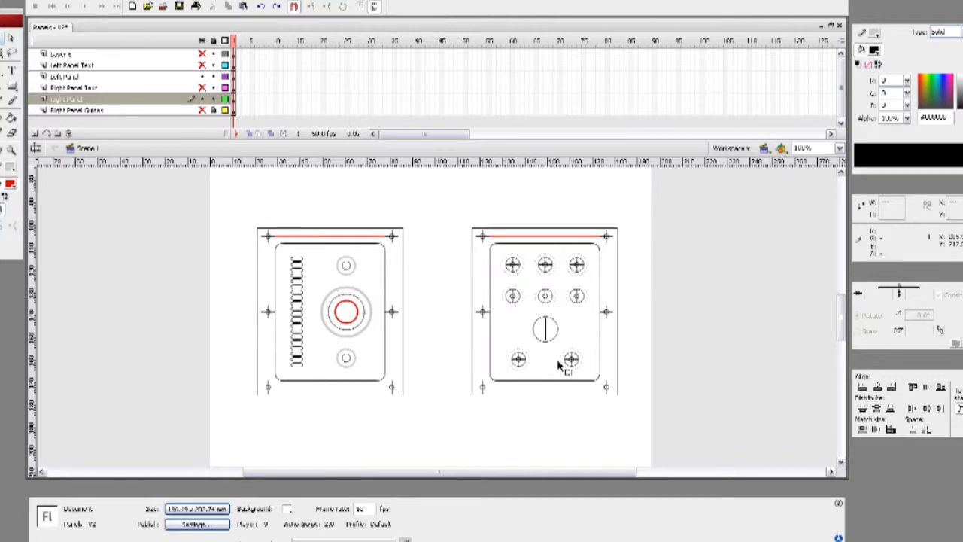
{"action": "mouse_move", "coordinate": [562, 368]}
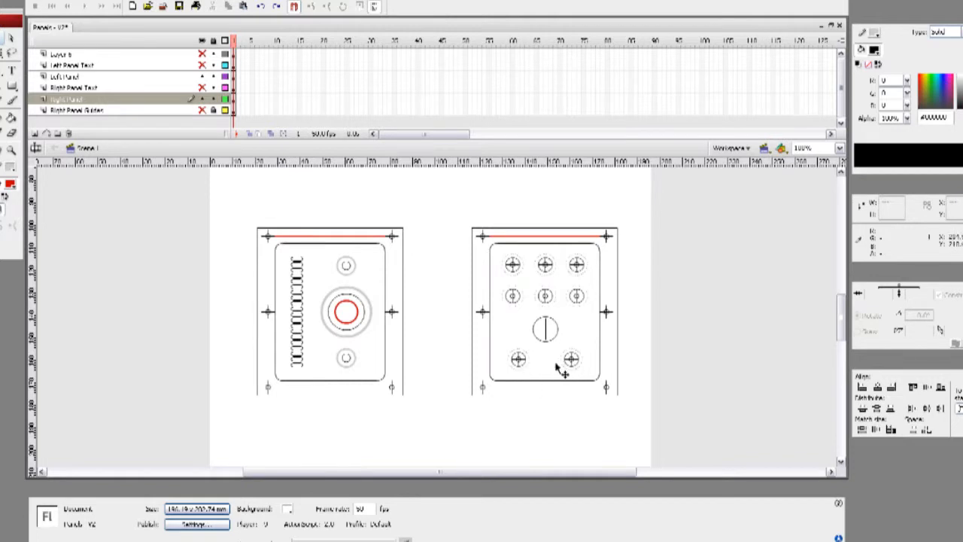
{"action": "mouse_move", "coordinate": [583, 269]}
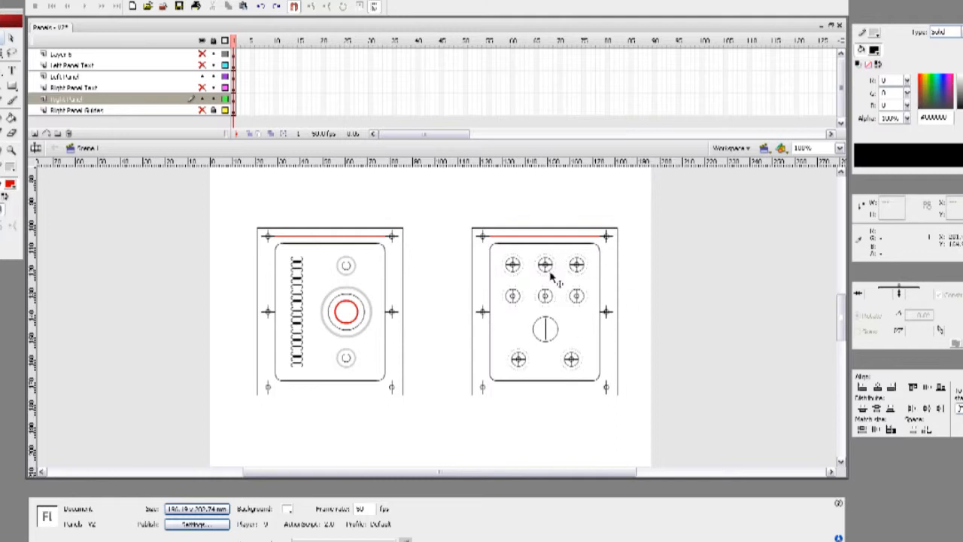
{"action": "mouse_move", "coordinate": [372, 277]}
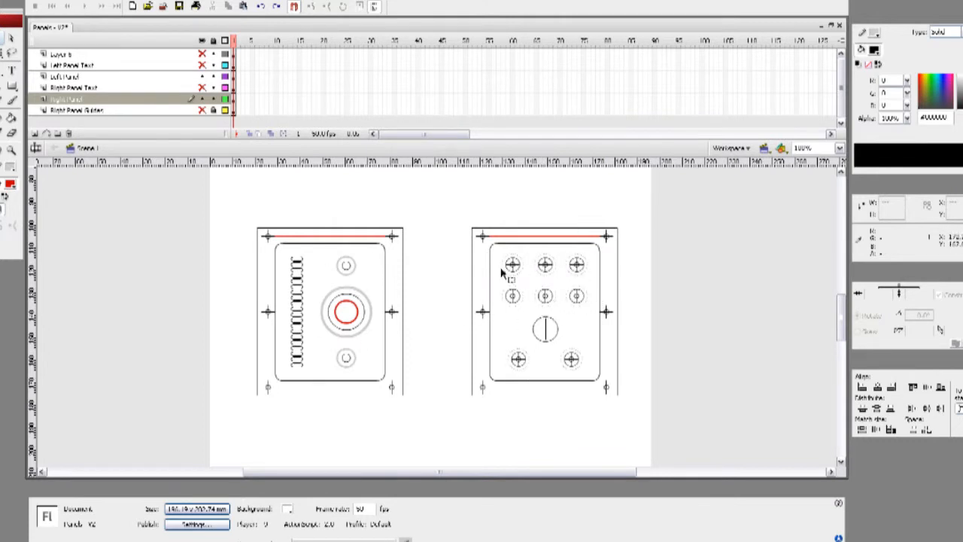
{"action": "mouse_move", "coordinate": [487, 259]}
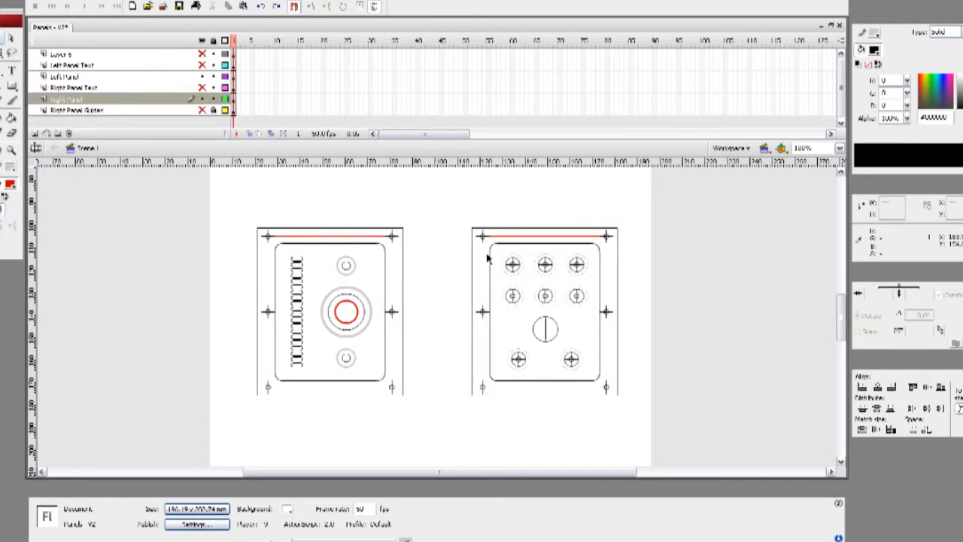
{"action": "mouse_move", "coordinate": [555, 295]}
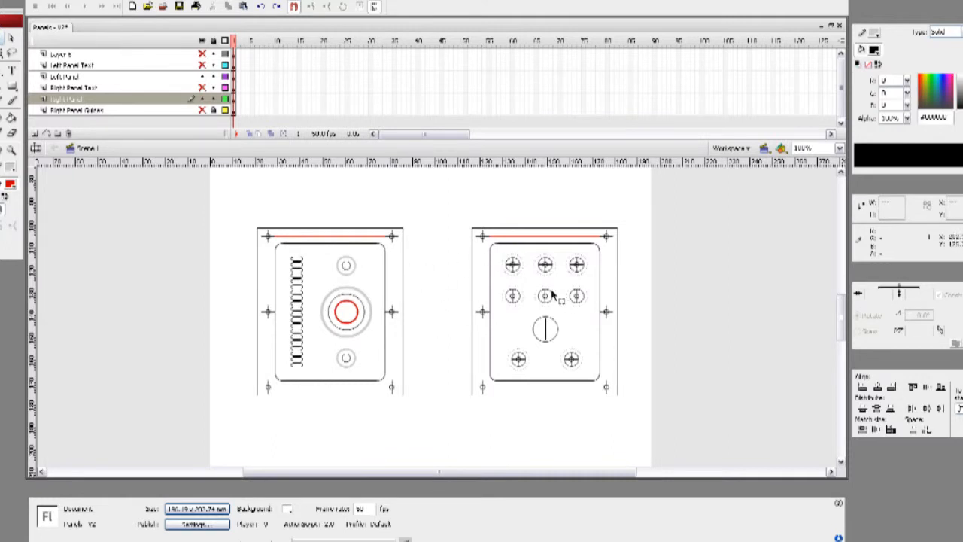
{"action": "mouse_move", "coordinate": [581, 265]}
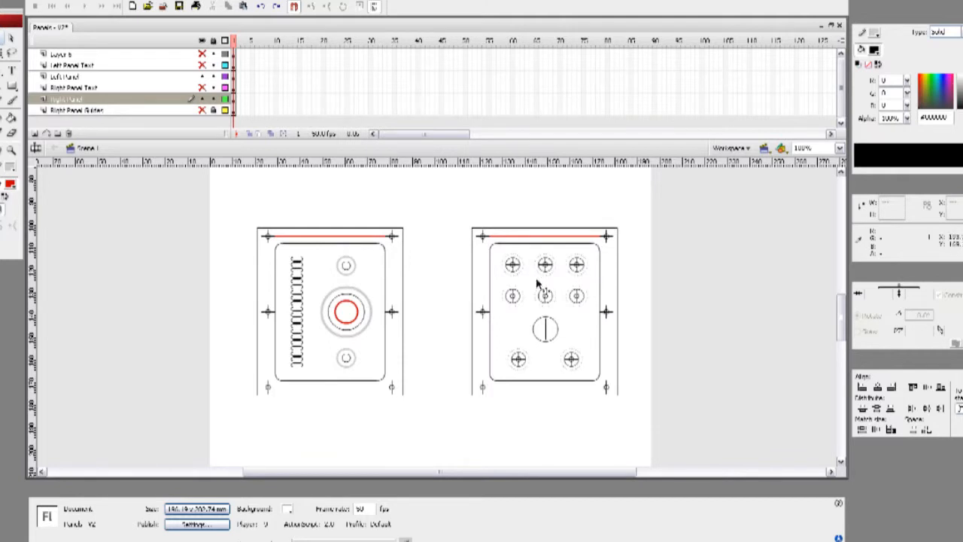
{"action": "mouse_move", "coordinate": [546, 271]}
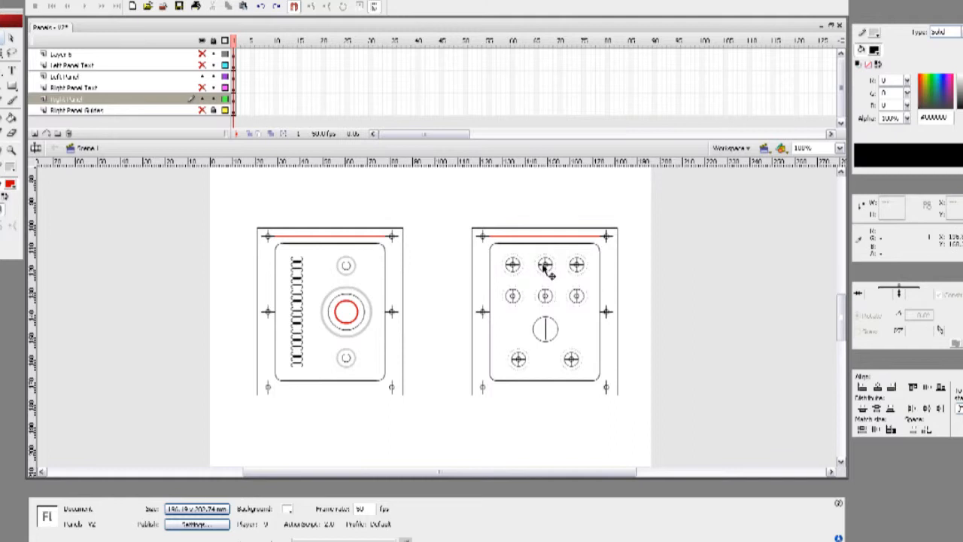
{"action": "mouse_move", "coordinate": [522, 264]}
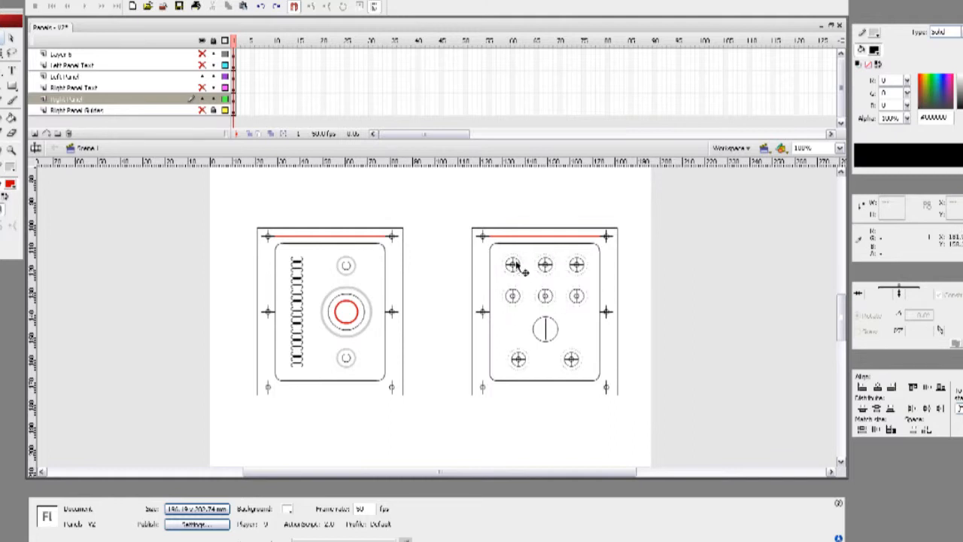
{"action": "mouse_move", "coordinate": [525, 303]}
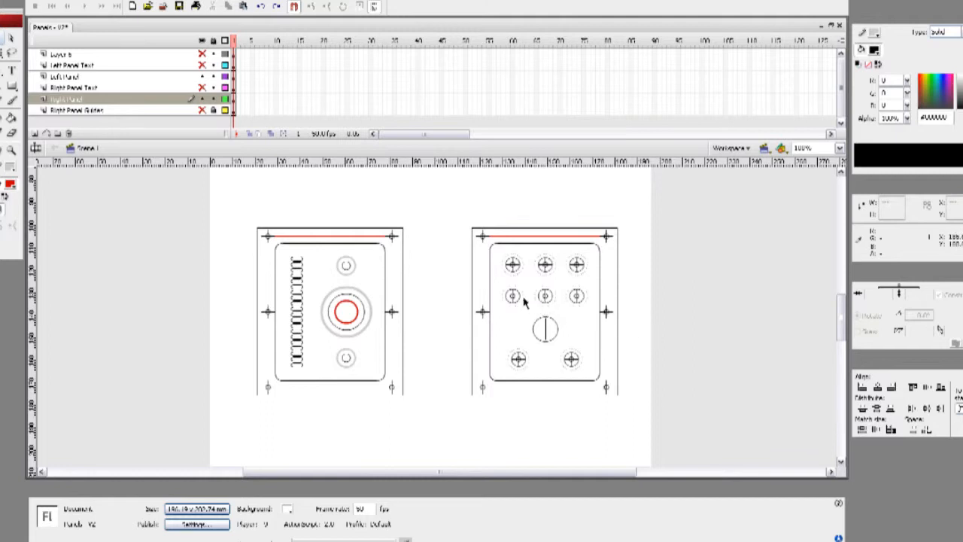
{"action": "mouse_move", "coordinate": [514, 295]}
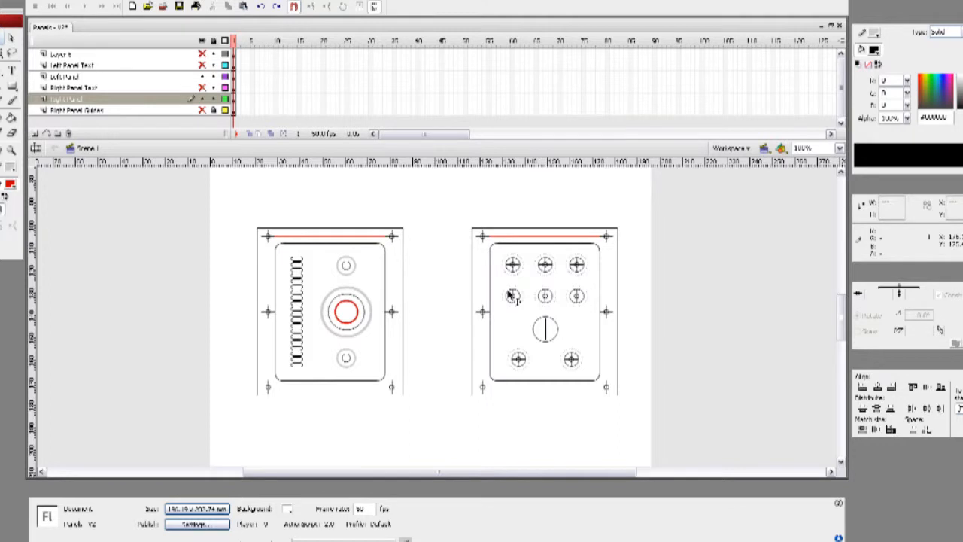
{"action": "mouse_move", "coordinate": [344, 311]}
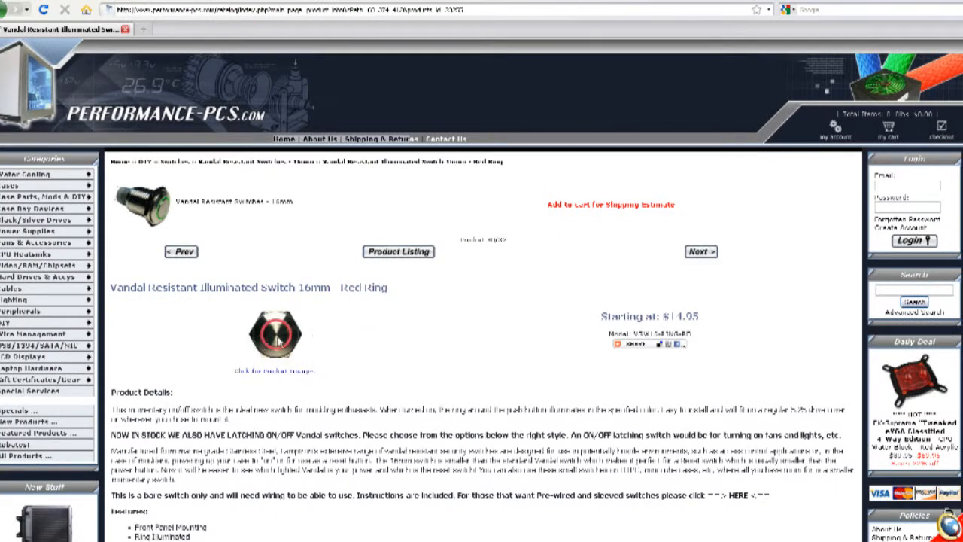
{"action": "mouse_move", "coordinate": [489, 346]}
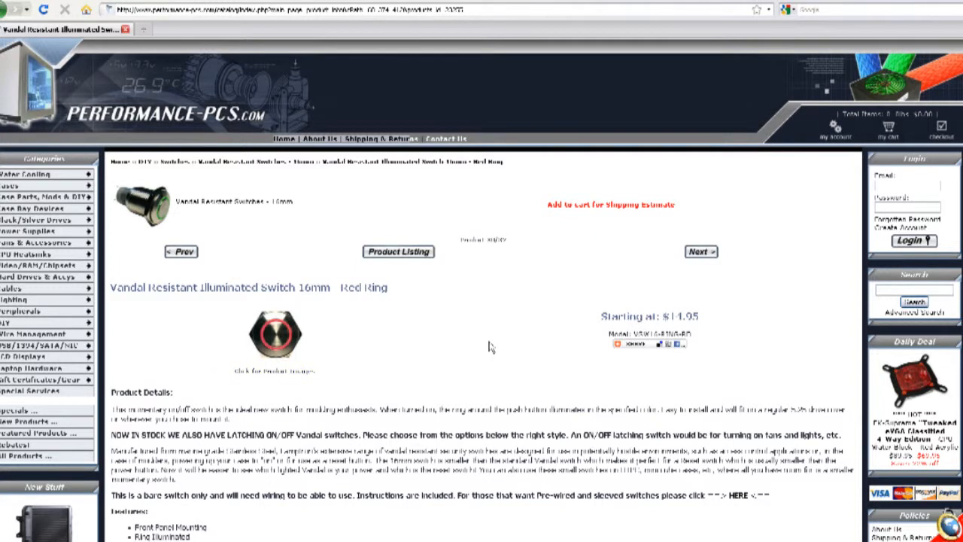
{"action": "mouse_move", "coordinate": [631, 525]}
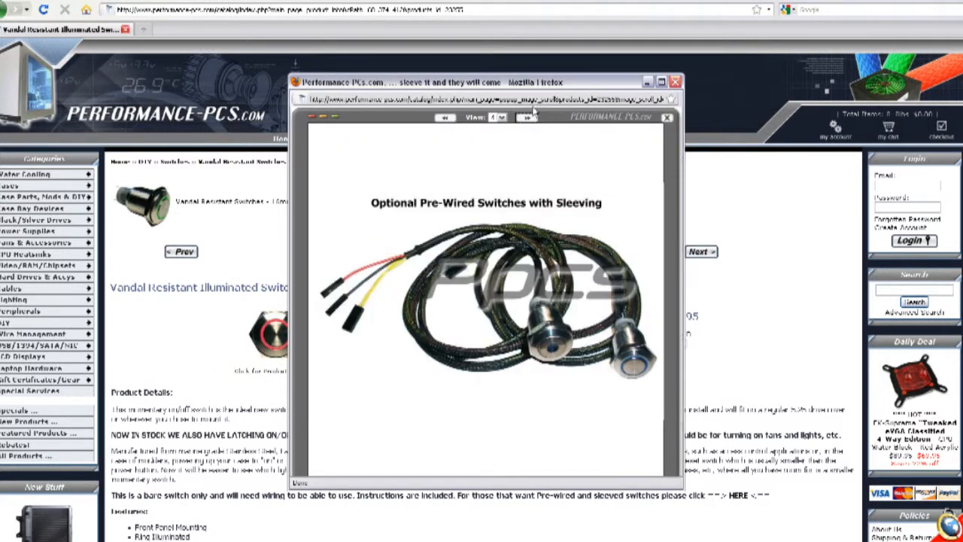
View the optional pre-wired sleeved switch image on the Performance-PCs product page.
{"action": "left_click", "coordinate": [526, 117]}
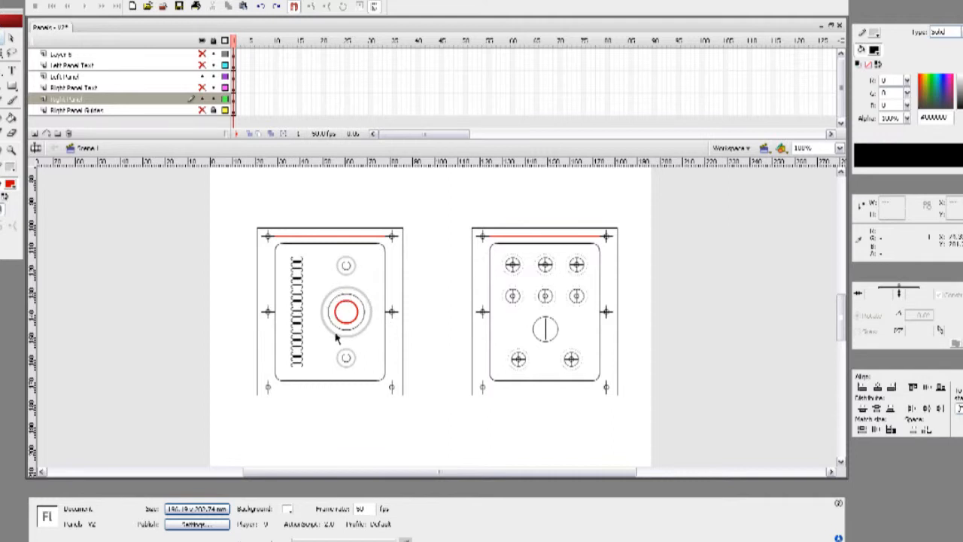
{"action": "mouse_move", "coordinate": [354, 292]}
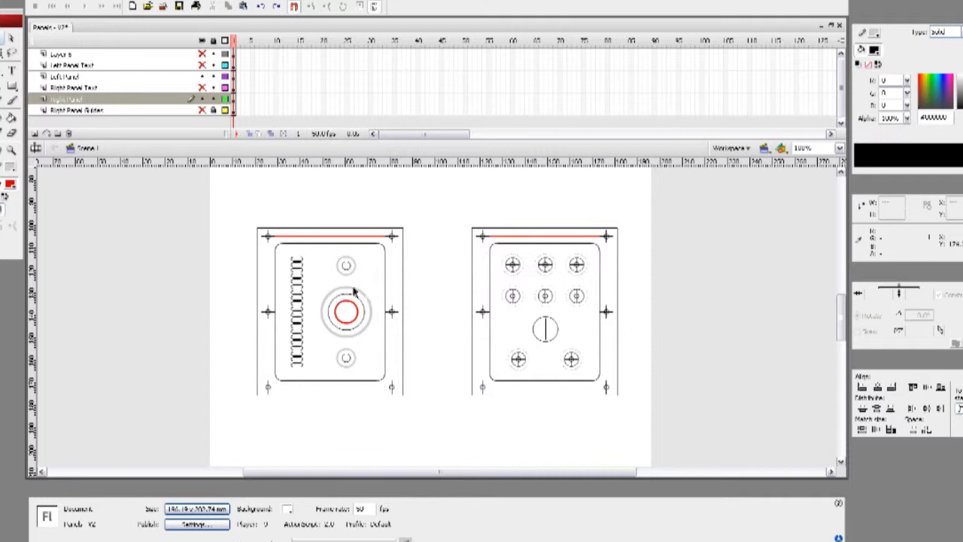
{"action": "mouse_move", "coordinate": [530, 278]}
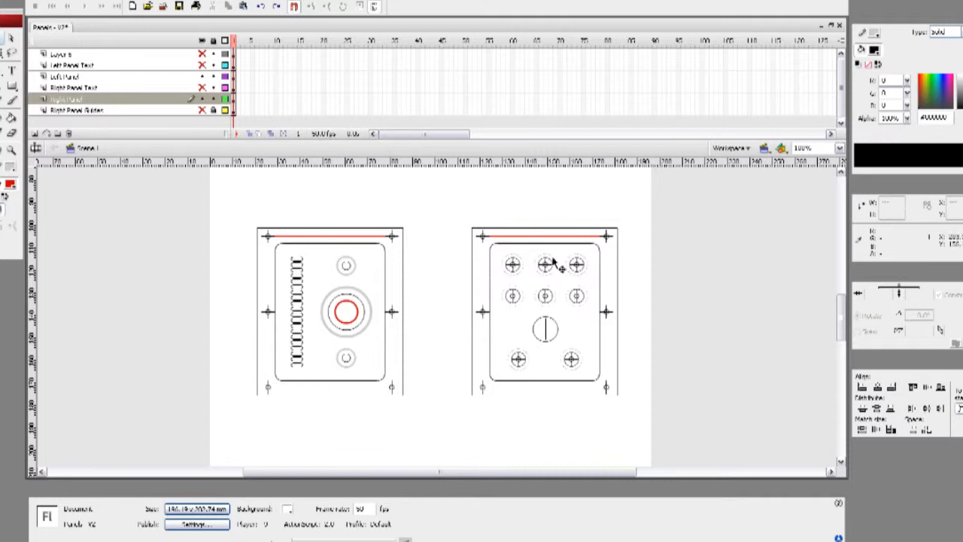
{"action": "mouse_move", "coordinate": [572, 264]}
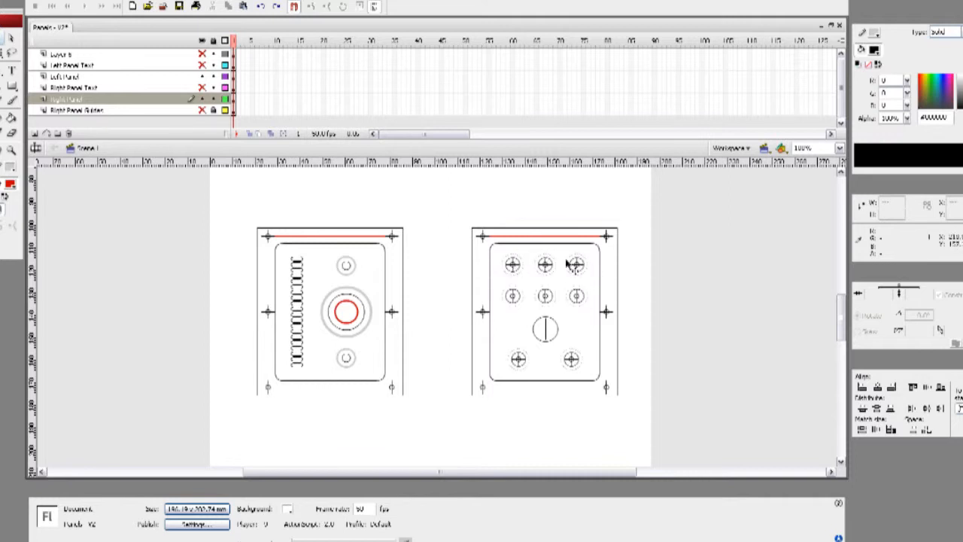
{"action": "mouse_move", "coordinate": [577, 283]}
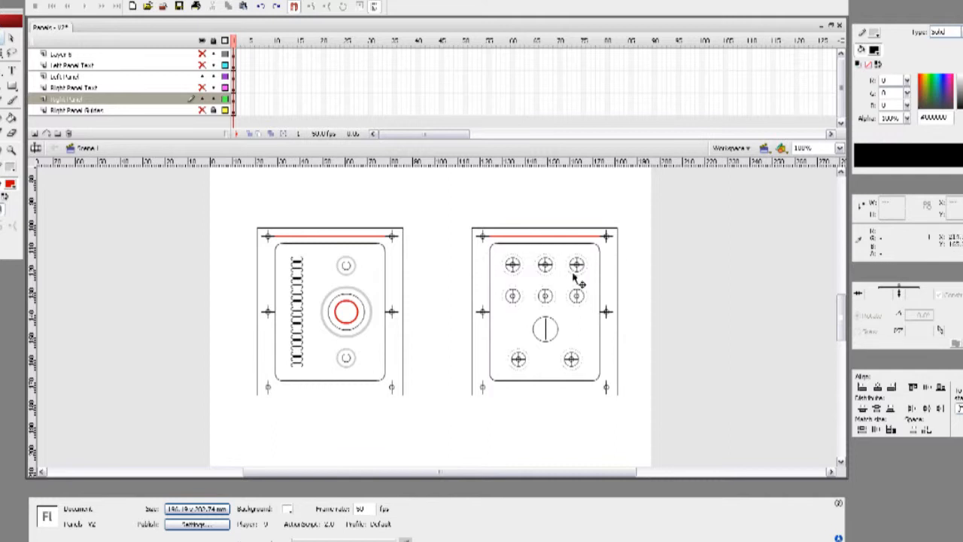
{"action": "mouse_move", "coordinate": [498, 331]}
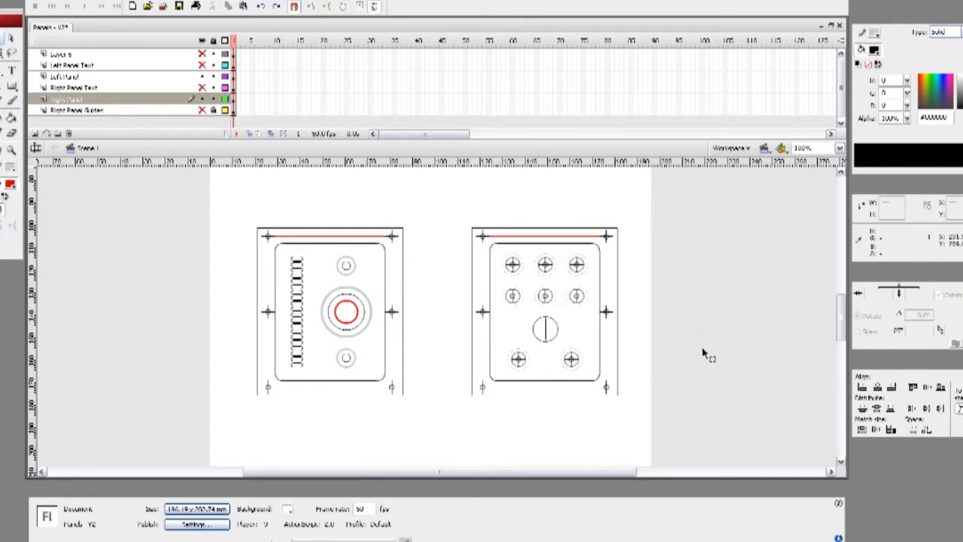
{"action": "mouse_move", "coordinate": [634, 369]}
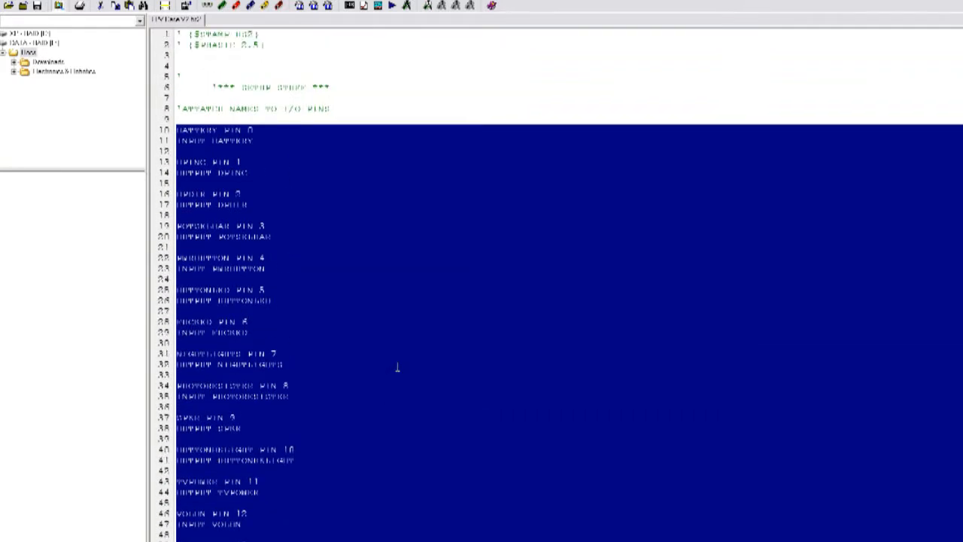
Scroll from the variable declarations down to the CheckBattery subroutine and its alarm checks.
{"action": "scroll", "scroll_direction": "down", "scroll_amount": 3}
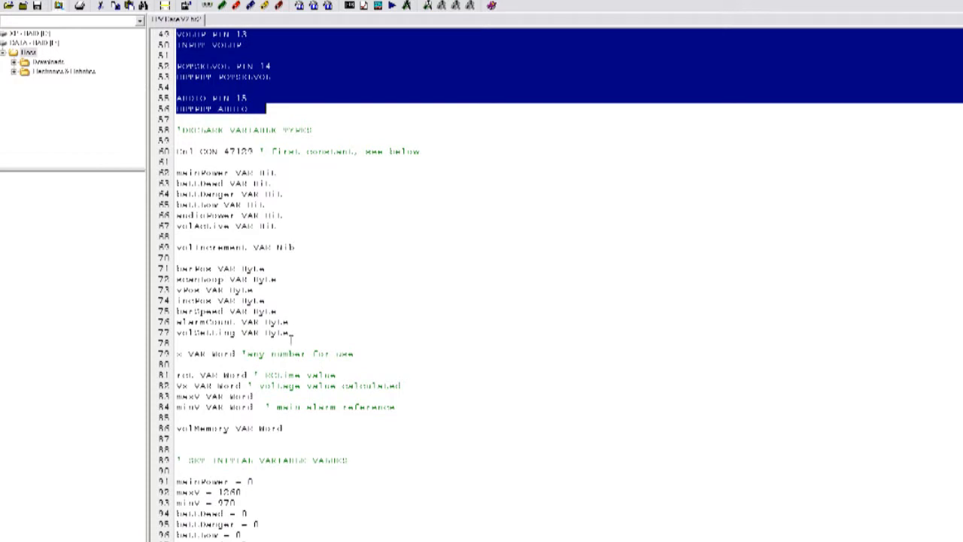
{"action": "scroll", "scroll_direction": "down", "scroll_amount": 3}
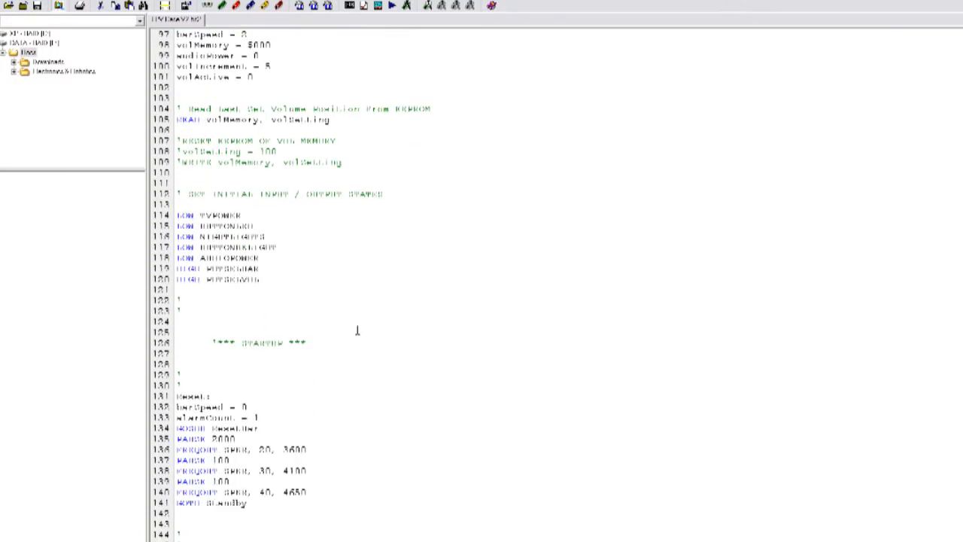
{"action": "scroll", "scroll_direction": "down", "scroll_amount": 3}
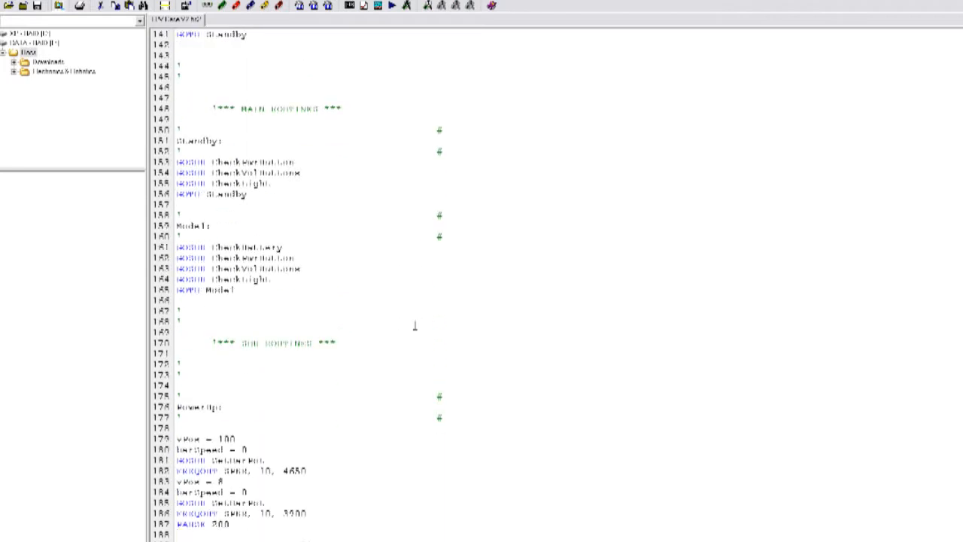
{"action": "scroll", "scroll_direction": "down", "scroll_amount": 3}
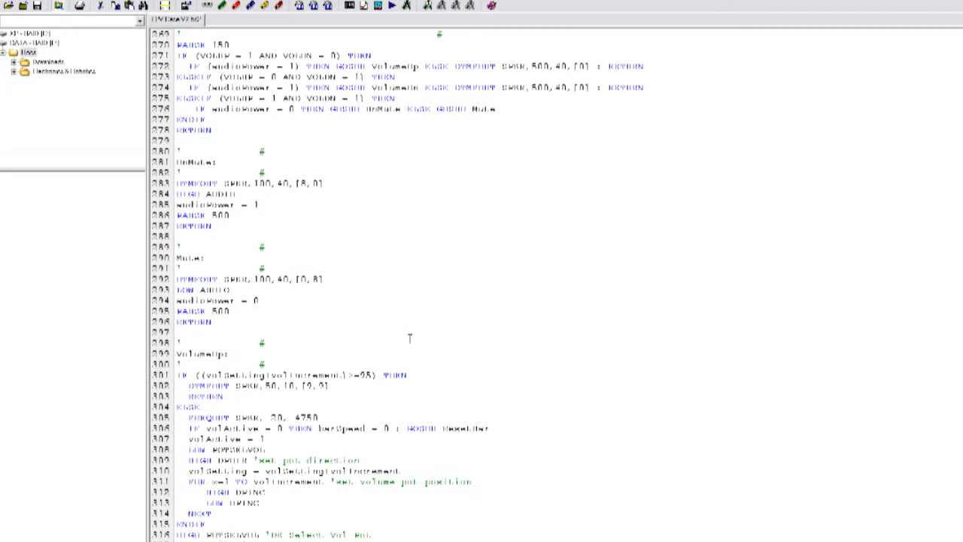
{"action": "scroll", "scroll_direction": "down", "scroll_amount": 3}
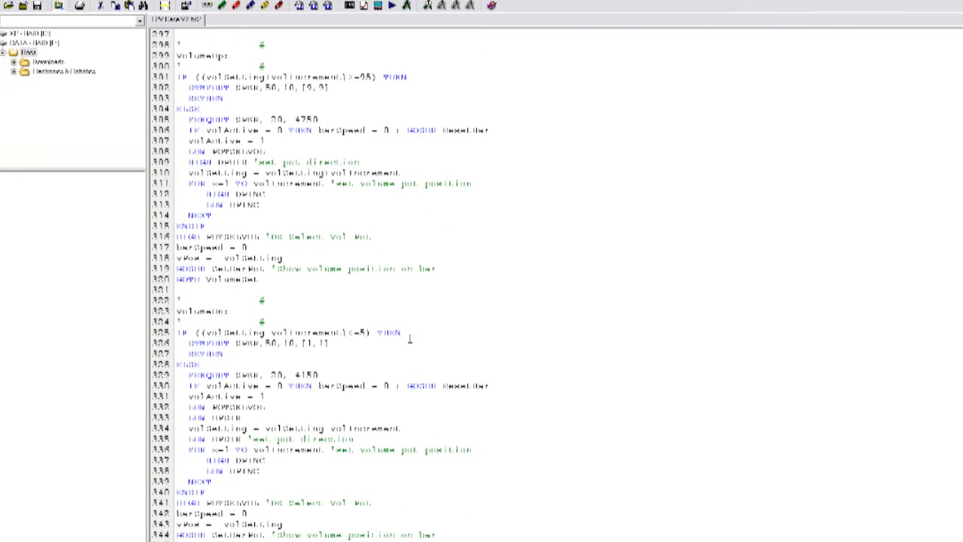
{"action": "scroll", "scroll_direction": "down", "scroll_amount": 3}
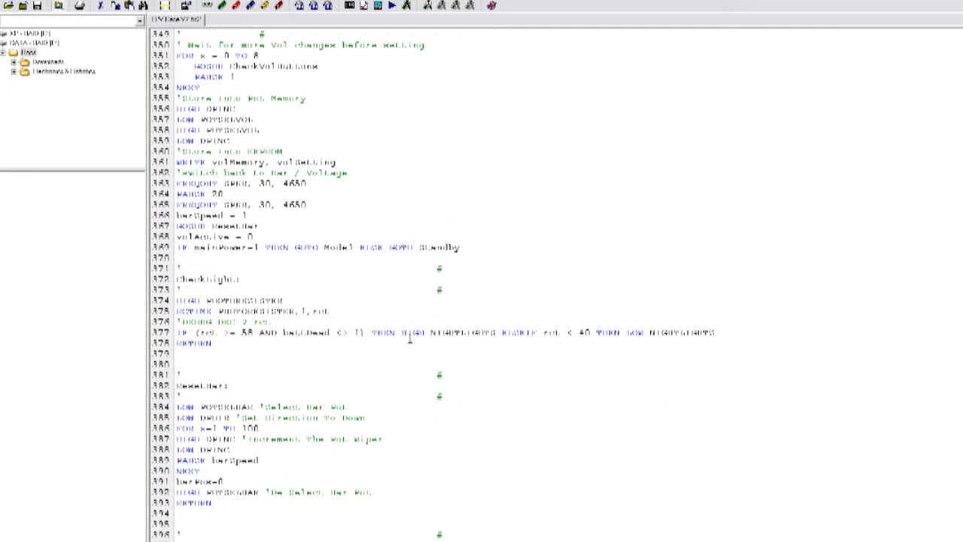
{"action": "scroll", "scroll_direction": "down", "scroll_amount": 3}
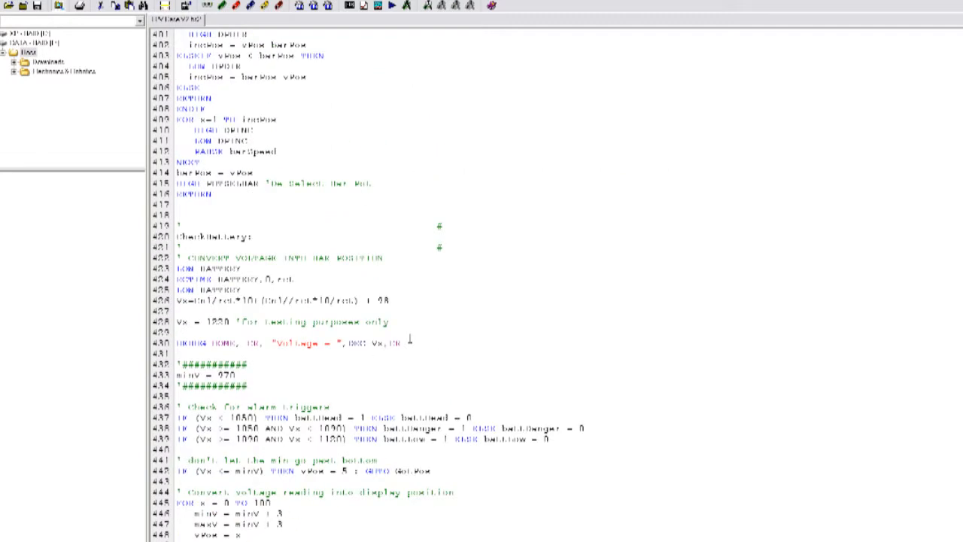
{"action": "scroll", "scroll_direction": "down", "scroll_amount": 3}
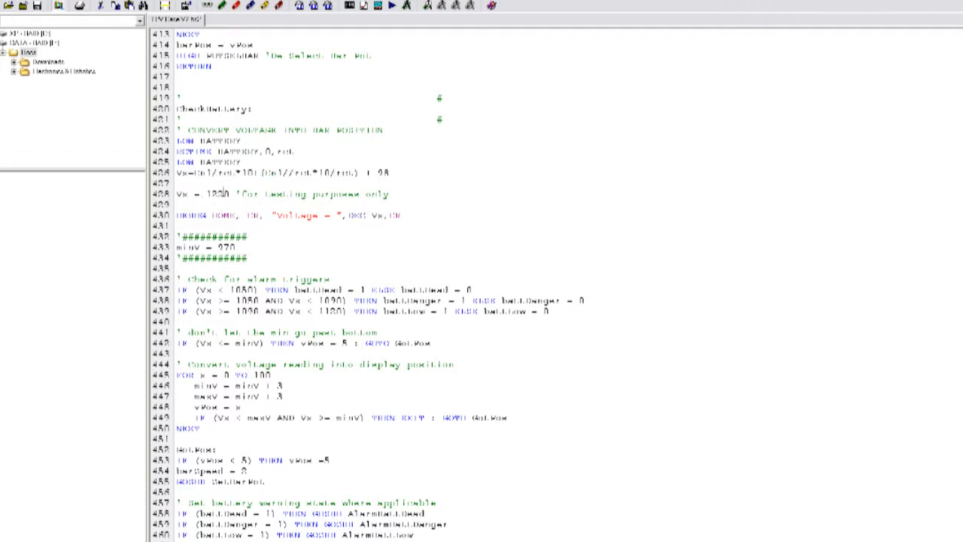
Select the 1200 value on the 'Vx = 1200' testing line.
{"action": "double_click", "coordinate": [219, 194]}
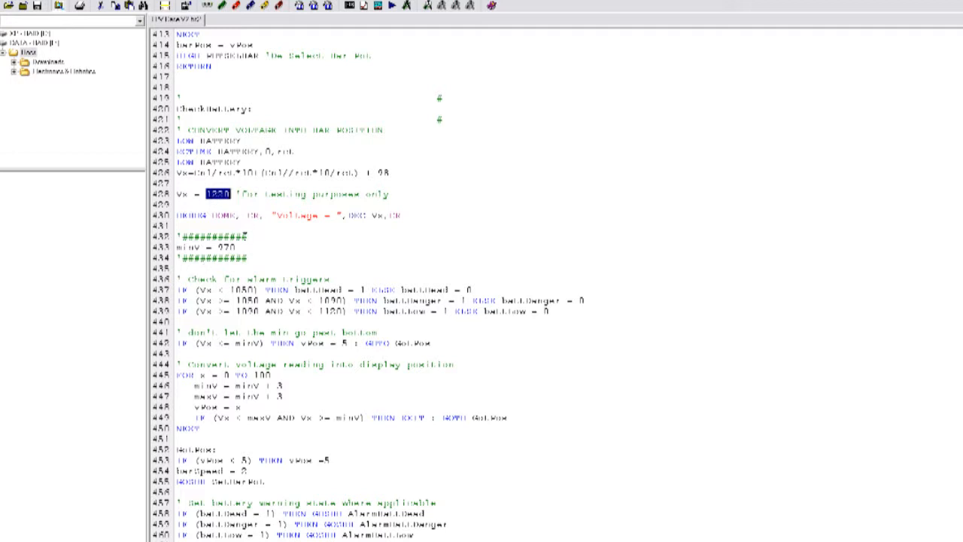
{"action": "scroll", "scroll_direction": "down", "scroll_amount": 3}
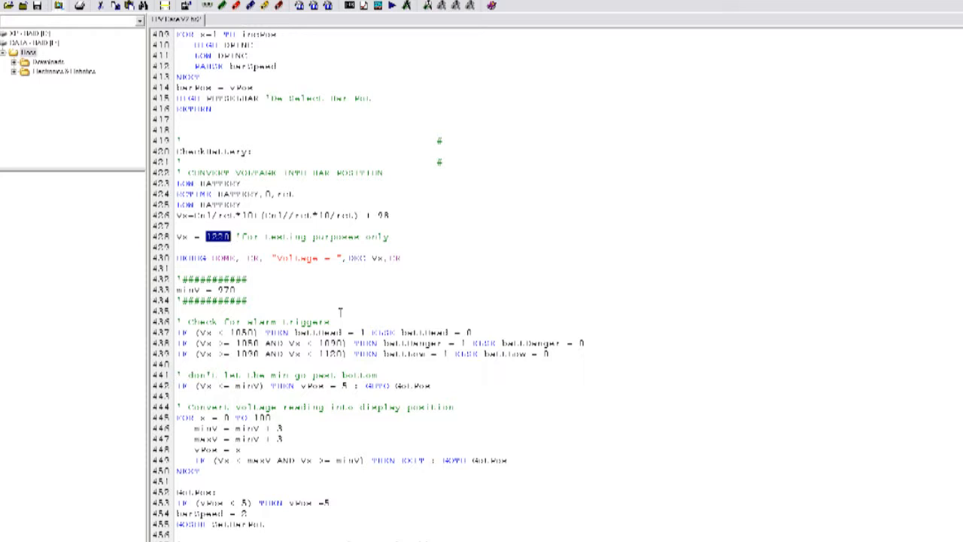
Replace the selected test voltage 1200 with 1100.
{"action": "type", "text": "1100"}
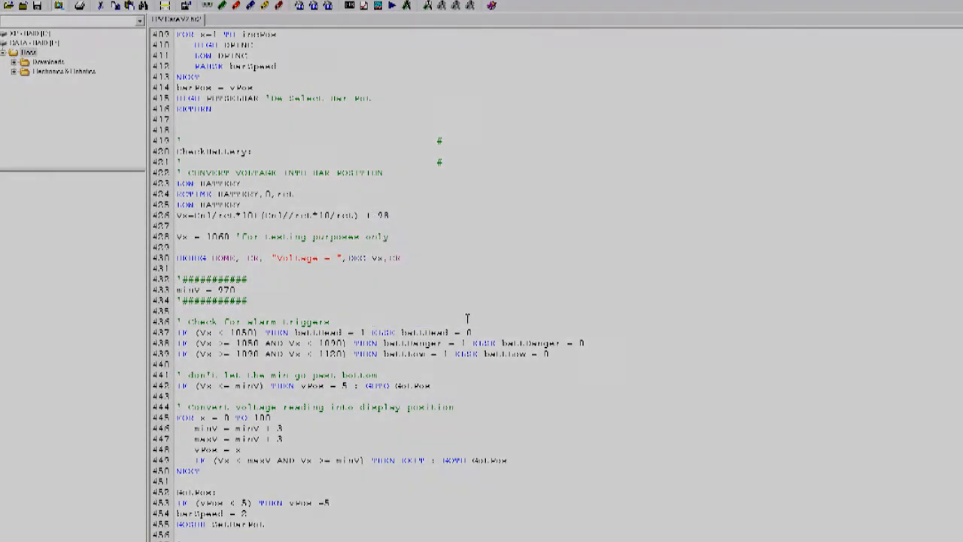
Select the Vx test voltage value and download the program to the BASIC Stamp 2.
{"action": "double_click", "coordinate": [218, 236]}
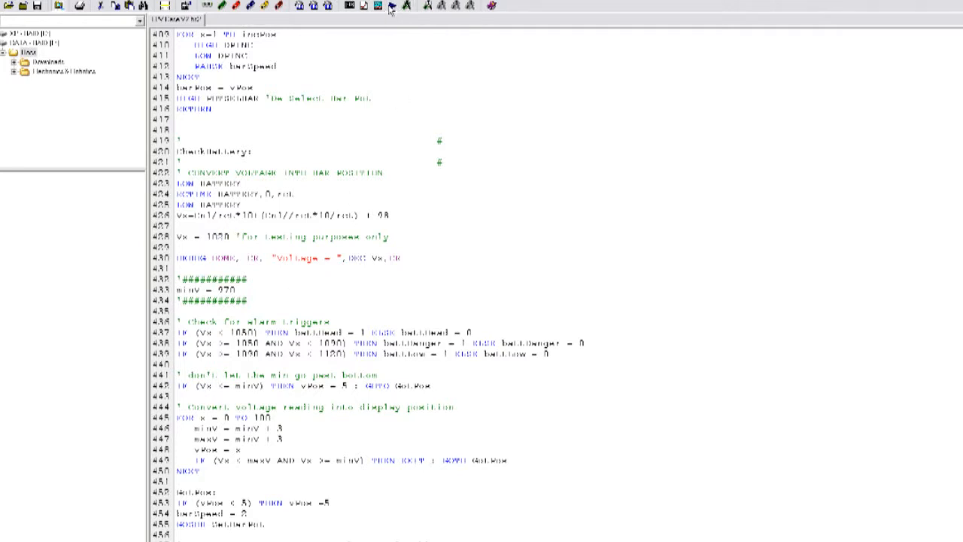
{"action": "left_click", "coordinate": [391, 6]}
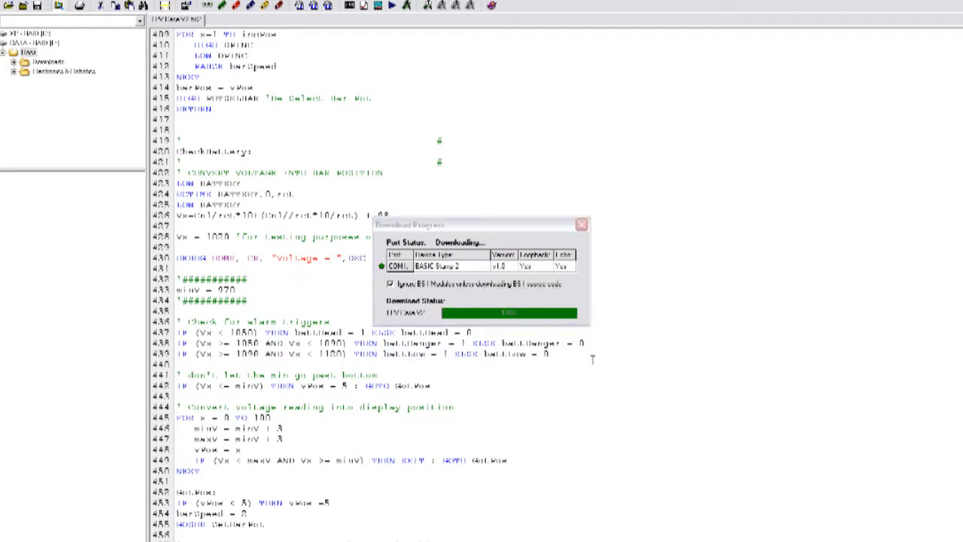
{"action": "left_click", "coordinate": [581, 224]}
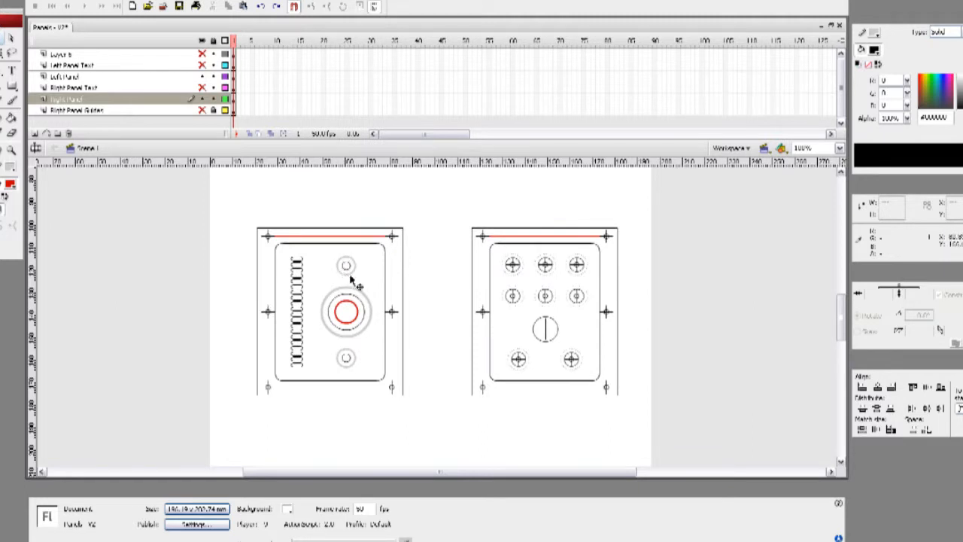
{"action": "mouse_move", "coordinate": [222, 288]}
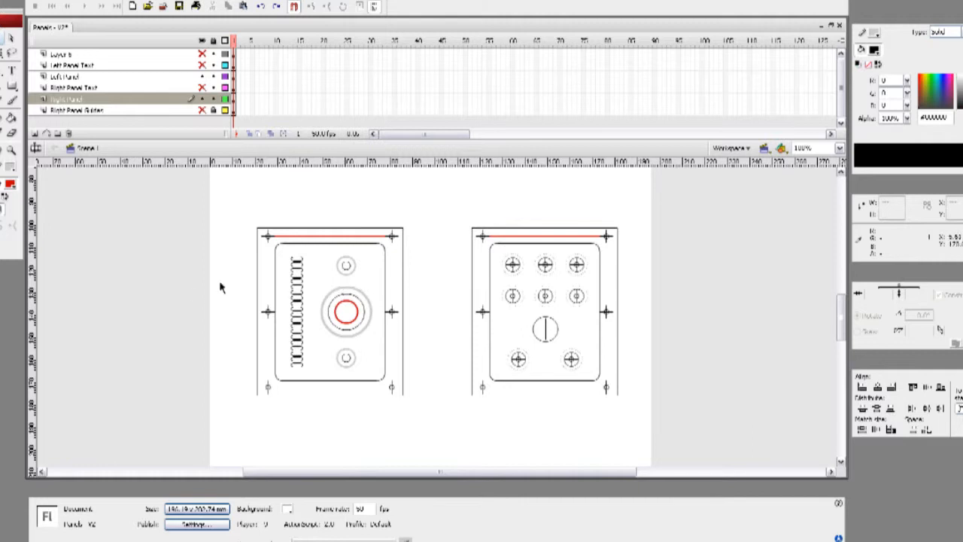
{"action": "mouse_move", "coordinate": [358, 276]}
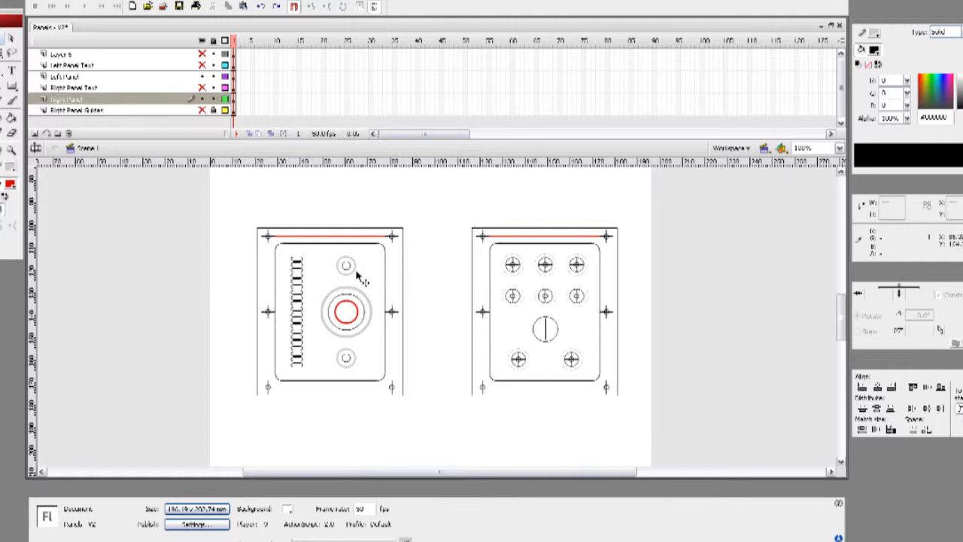
{"action": "mouse_move", "coordinate": [361, 367]}
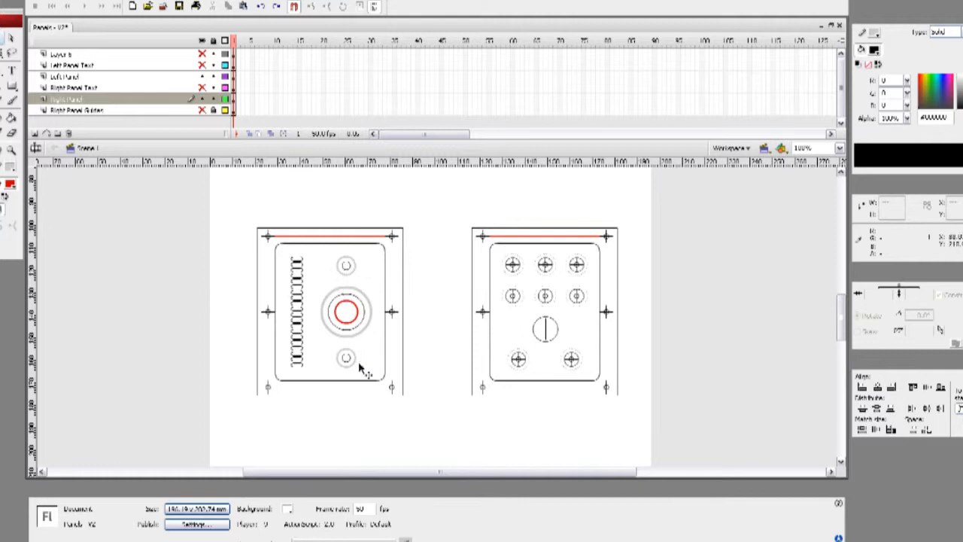
{"action": "mouse_move", "coordinate": [398, 293]}
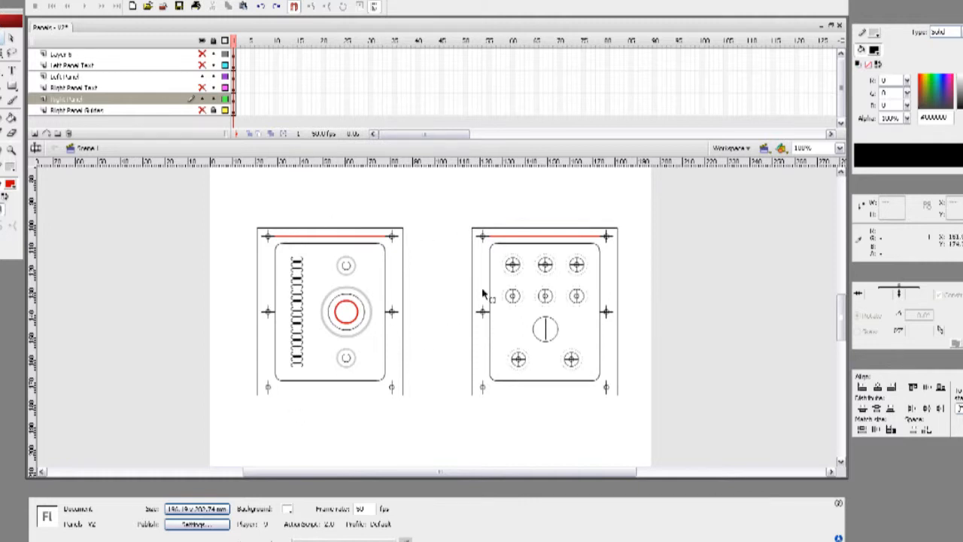
{"action": "mouse_move", "coordinate": [376, 267]}
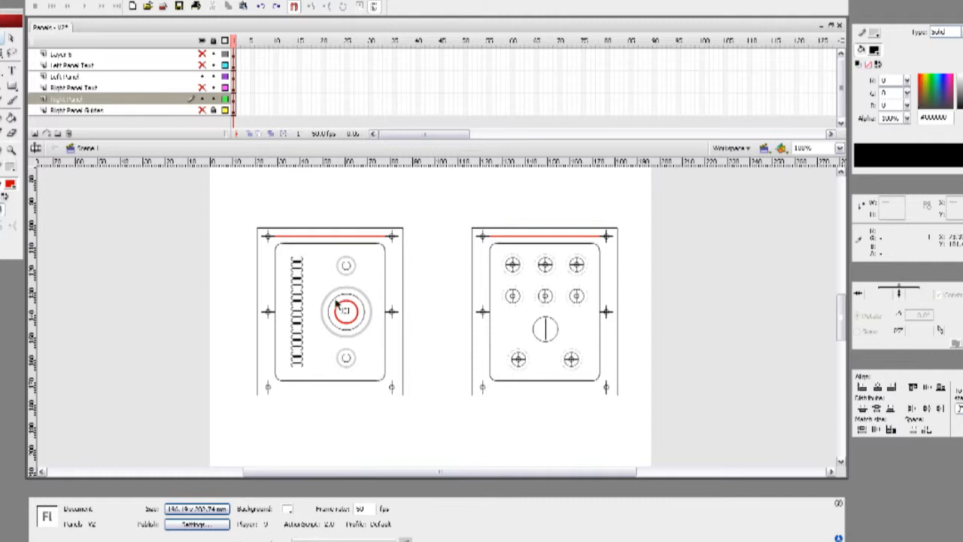
{"action": "mouse_move", "coordinate": [576, 344]}
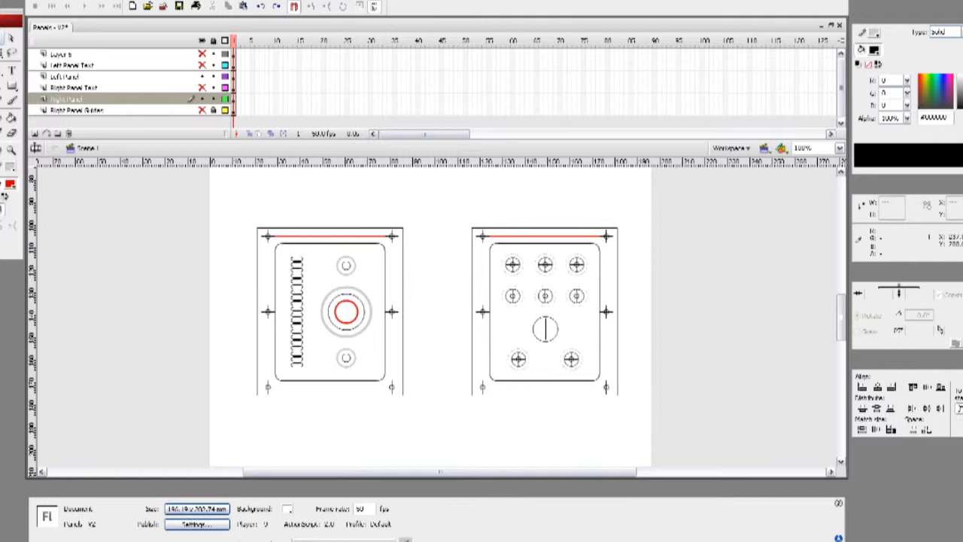
{"action": "mouse_move", "coordinate": [598, 357]}
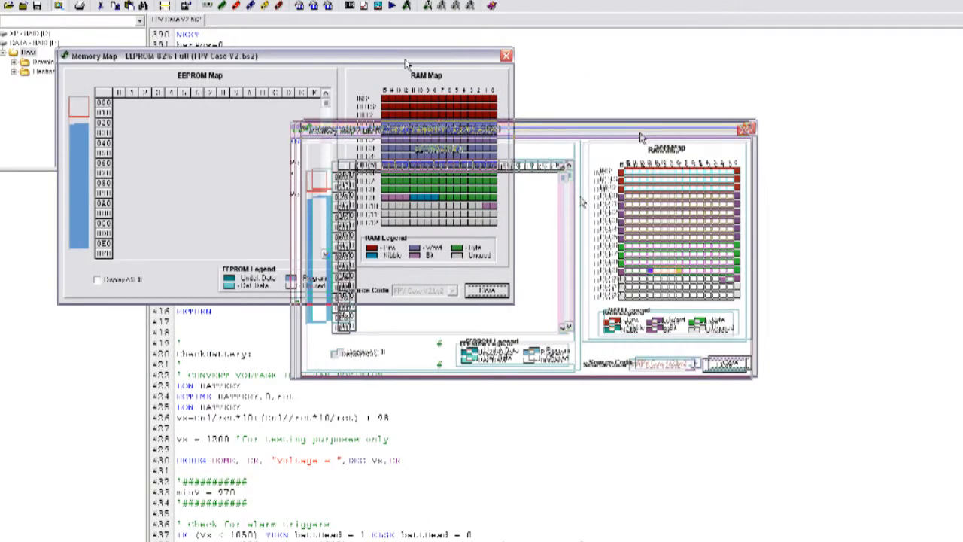
Show the program's memory map, reporting EEPROM 82% full.
{"action": "left_click", "coordinate": [505, 55]}
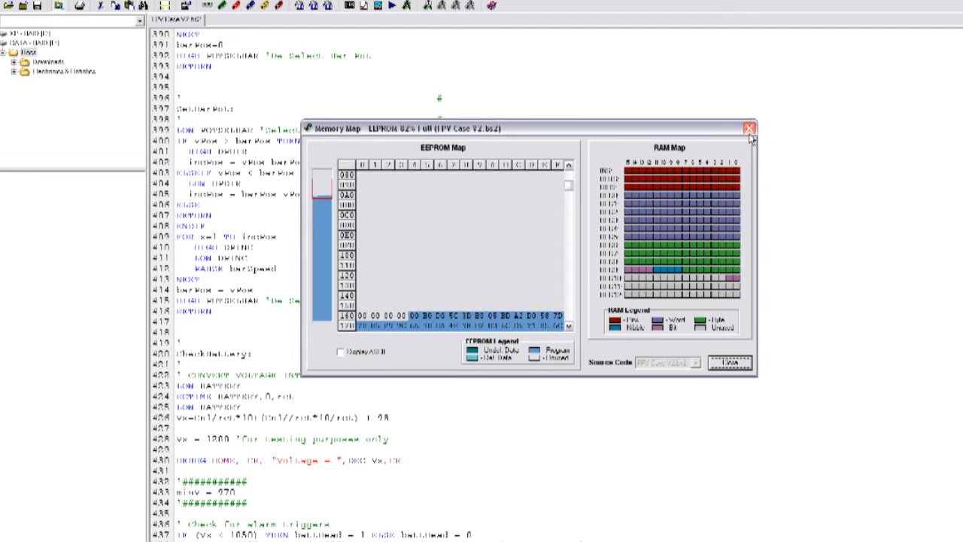
Close the memory map and highlight the end of the battery-danger alarm routine.
{"action": "left_click", "coordinate": [749, 128]}
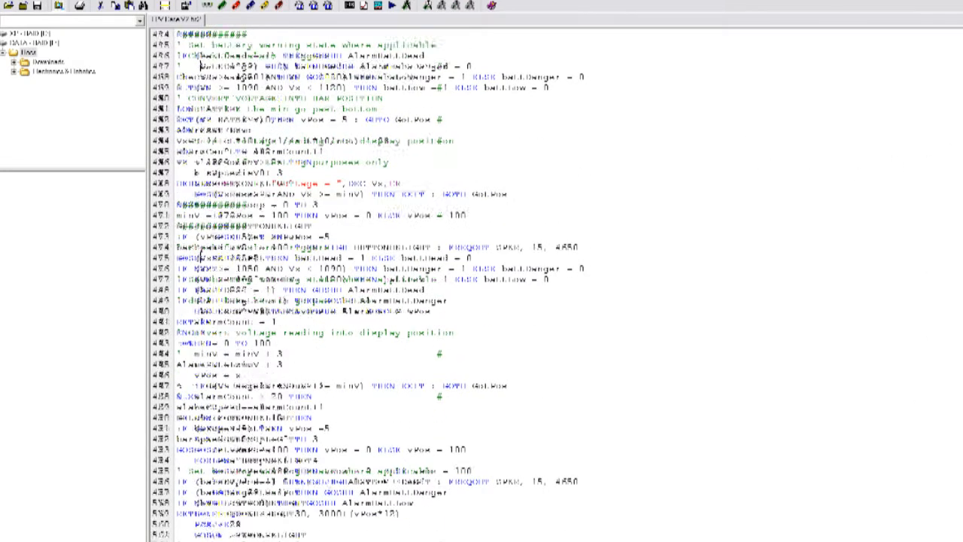
{"action": "scroll", "scroll_direction": "down", "scroll_amount": 3}
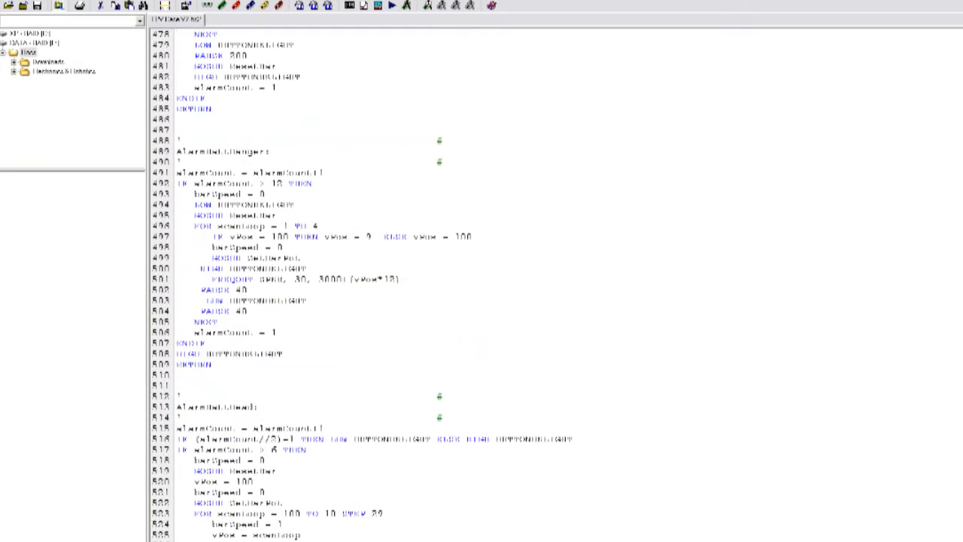
{"action": "left_click", "coordinate": [218, 368]}
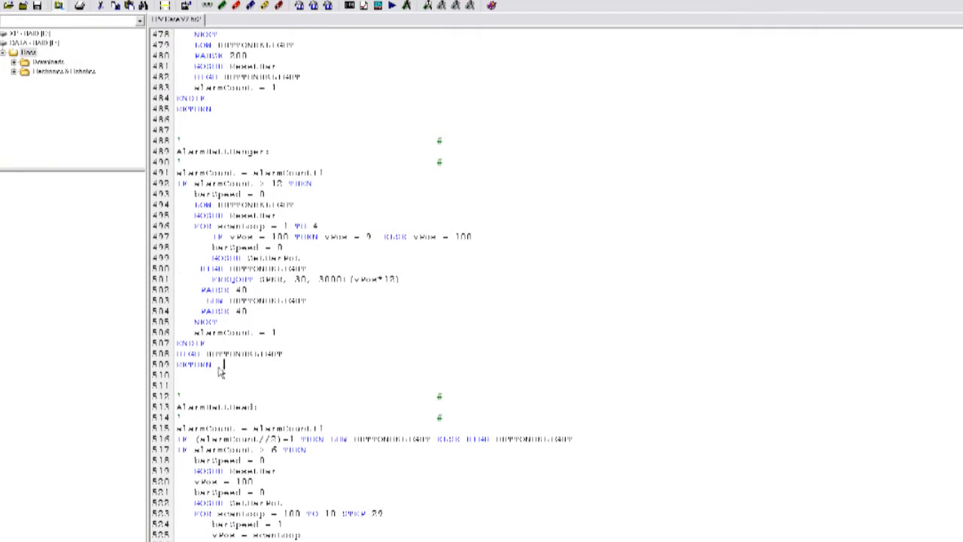
{"action": "left_click_drag", "start_coordinate": [179, 172], "coordinate": [222, 364]}
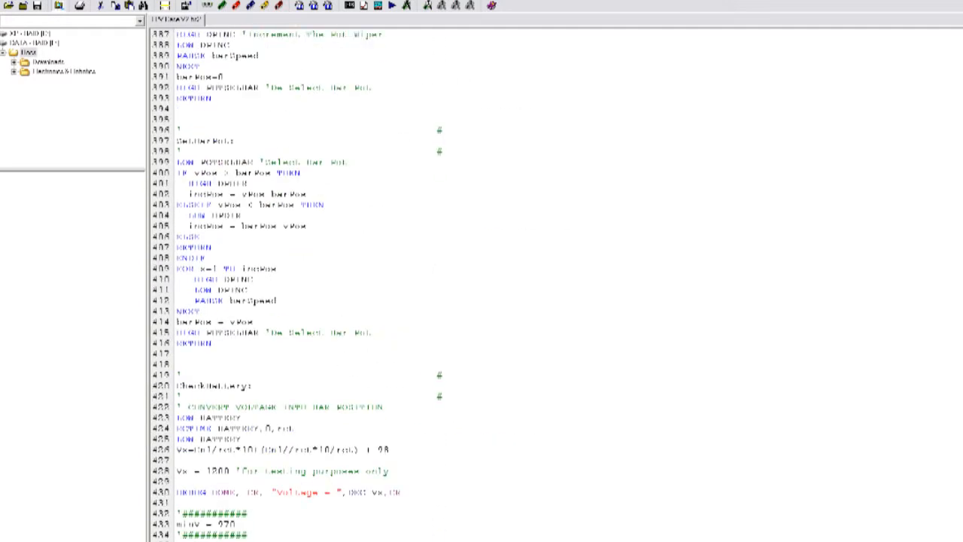
Scroll to the SetBarPot bar-position routine and clear its highlight.
{"action": "scroll", "scroll_direction": "down", "scroll_amount": 3}
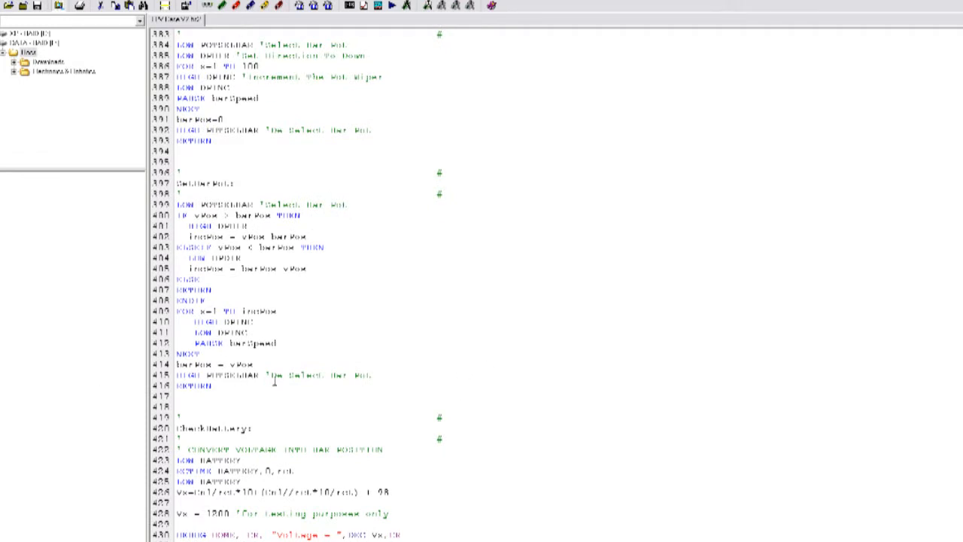
{"action": "scroll", "scroll_direction": "up", "scroll_amount": 3}
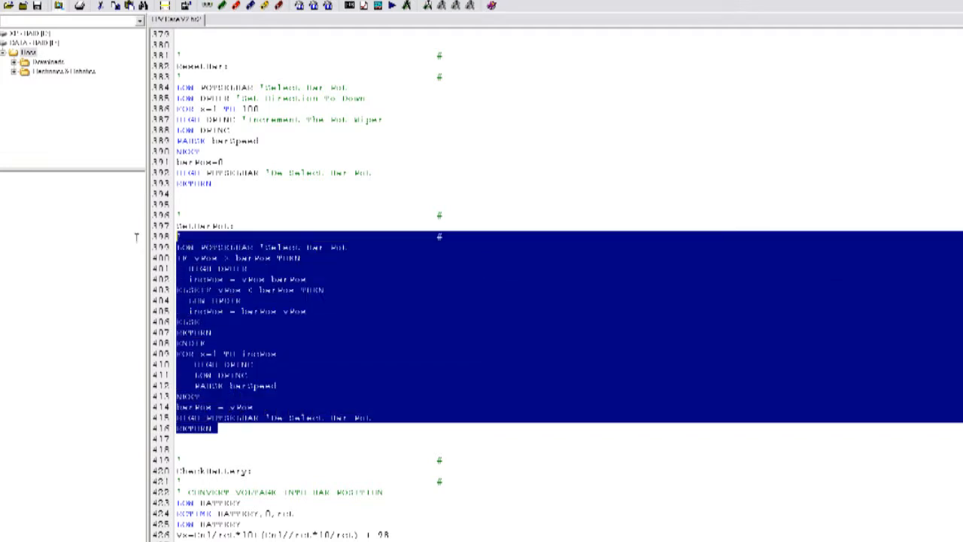
{"action": "left_click", "coordinate": [223, 427]}
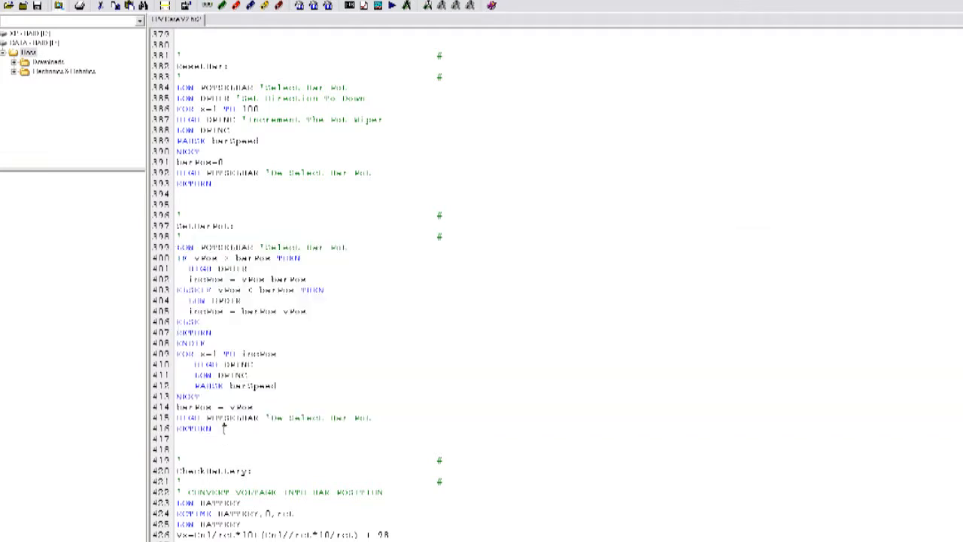
{"action": "double_click", "coordinate": [237, 406]}
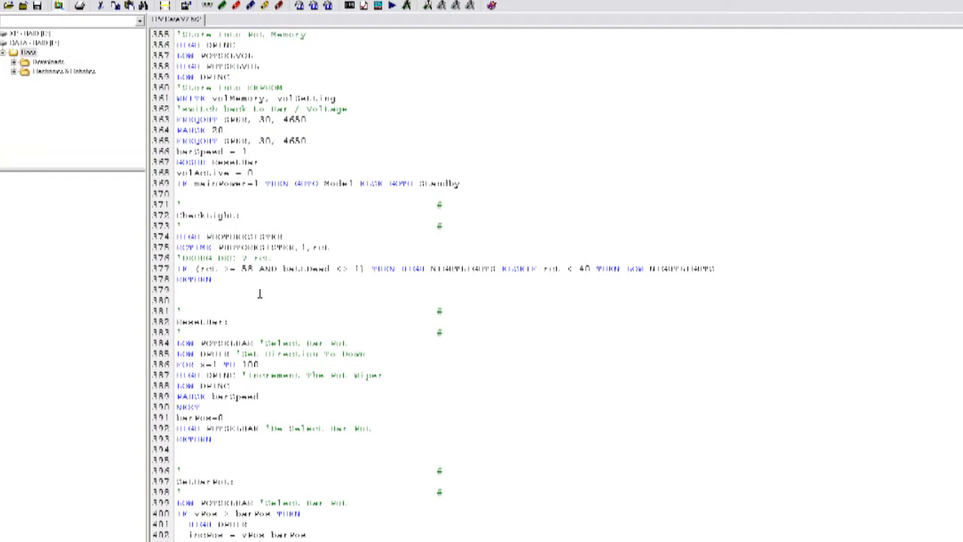
Highlight the 40 threshold in CheckLight and the VolumeSet routine body.
{"action": "left_click_drag", "start_coordinate": [177, 216], "coordinate": [215, 279]}
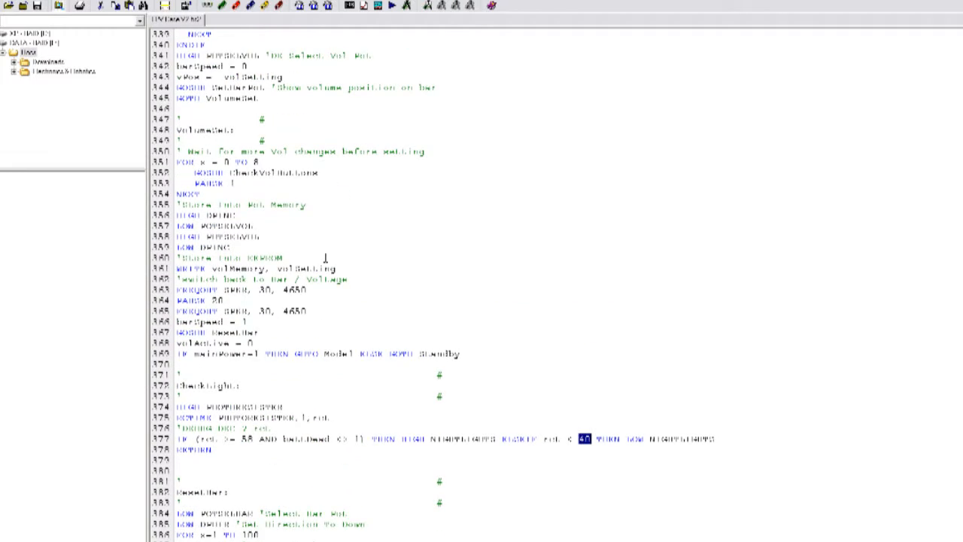
{"action": "left_click_drag", "start_coordinate": [324, 172], "coordinate": [461, 353]}
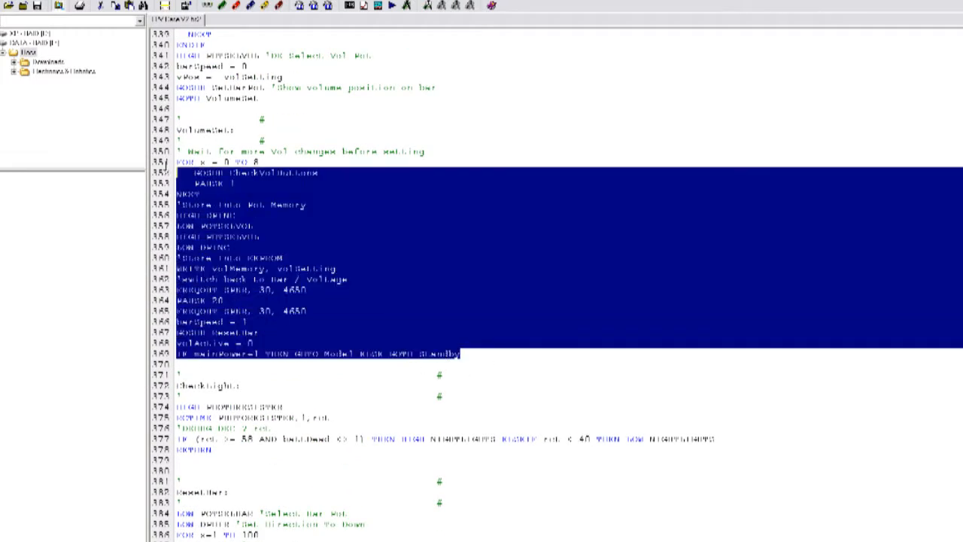
{"action": "scroll", "scroll_direction": "down", "scroll_amount": 3}
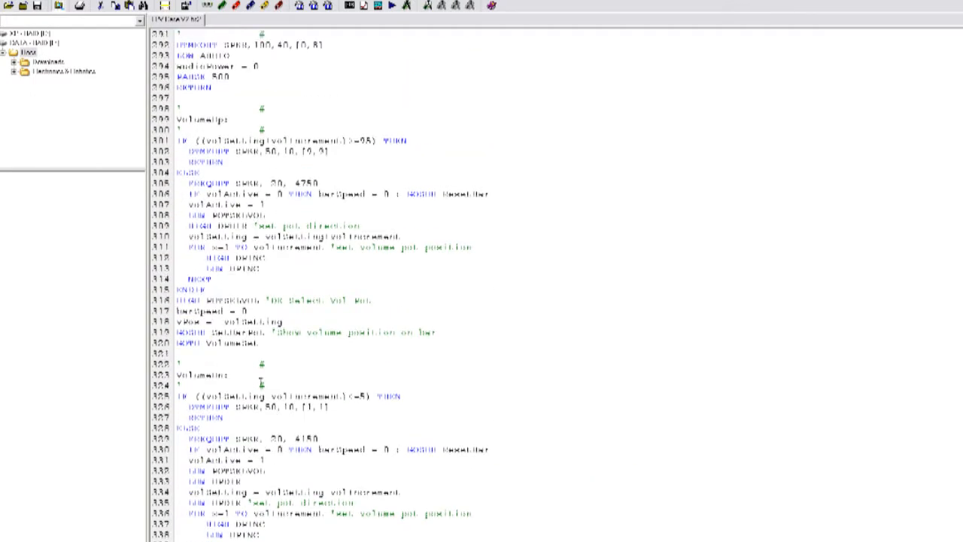
Highlight the VolumeUp body and scroll on to the UnMute and Mute subroutines.
{"action": "left_click_drag", "start_coordinate": [179, 135], "coordinate": [263, 343]}
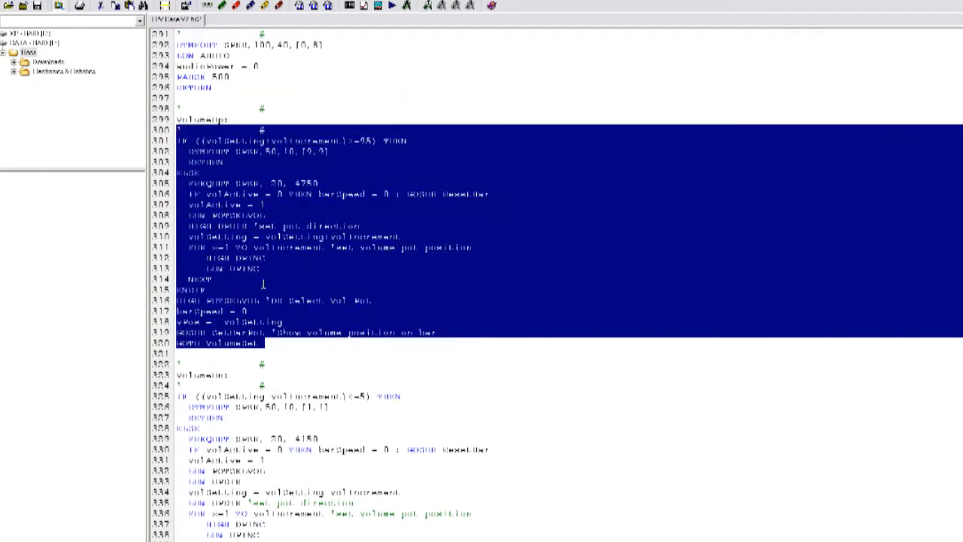
{"action": "scroll", "scroll_direction": "down", "scroll_amount": 3}
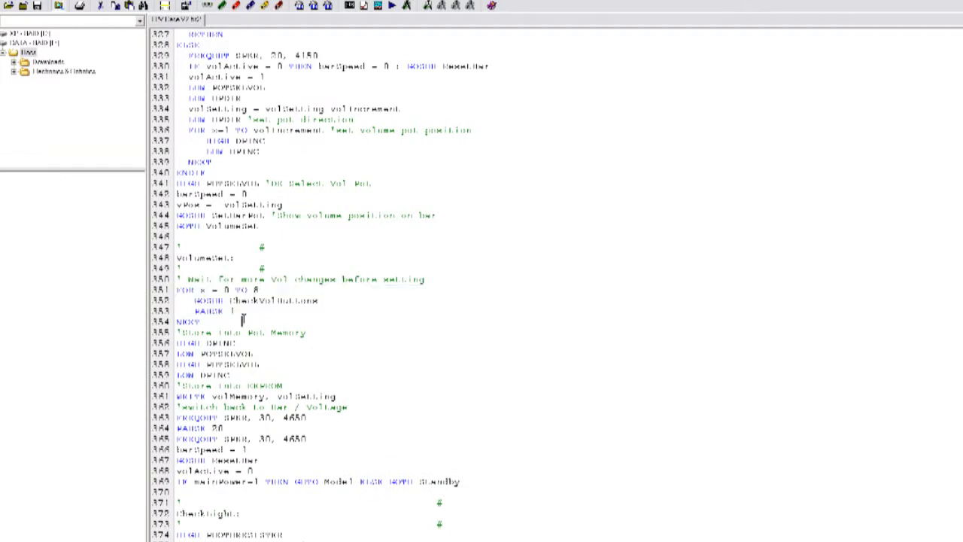
{"action": "scroll", "scroll_direction": "down", "scroll_amount": 3}
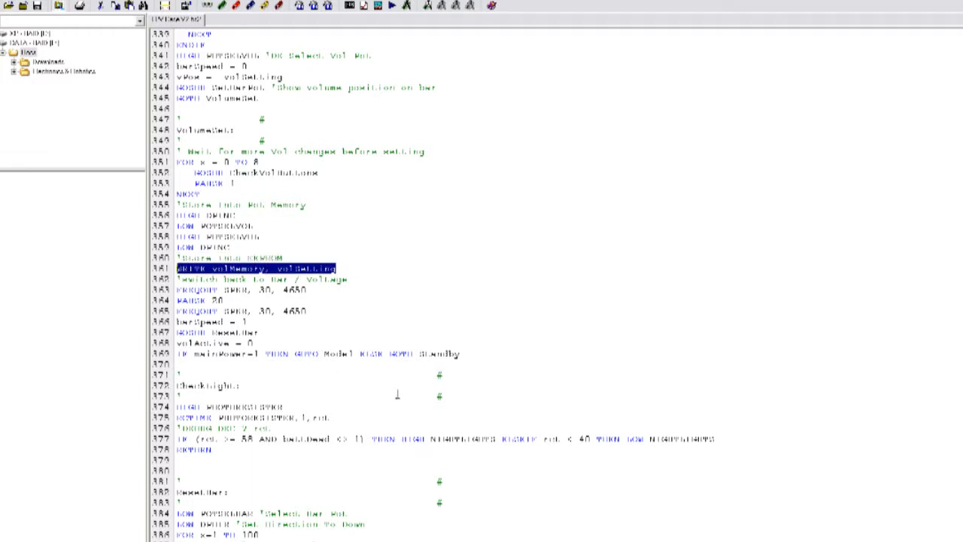
{"action": "scroll", "scroll_direction": "down", "scroll_amount": 3}
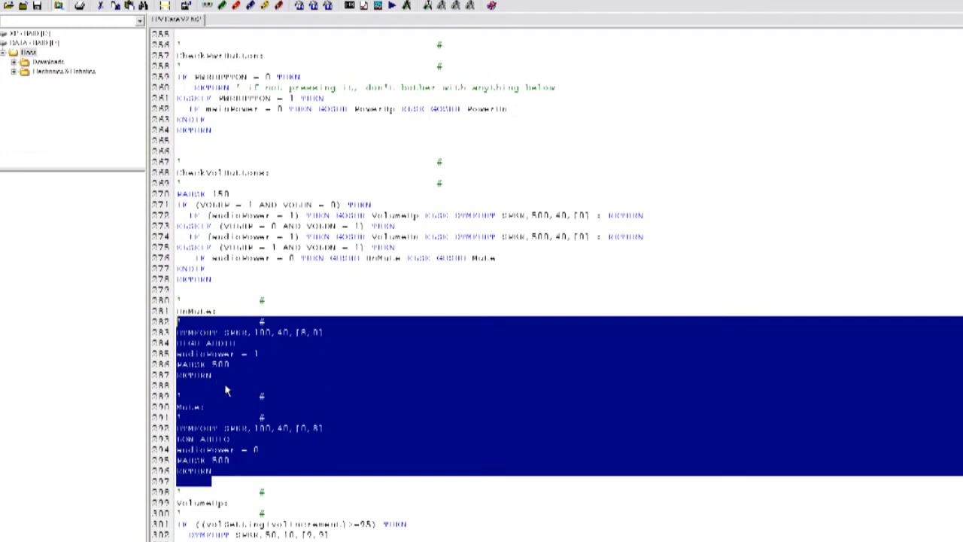
{"action": "scroll", "scroll_direction": "down", "scroll_amount": 3}
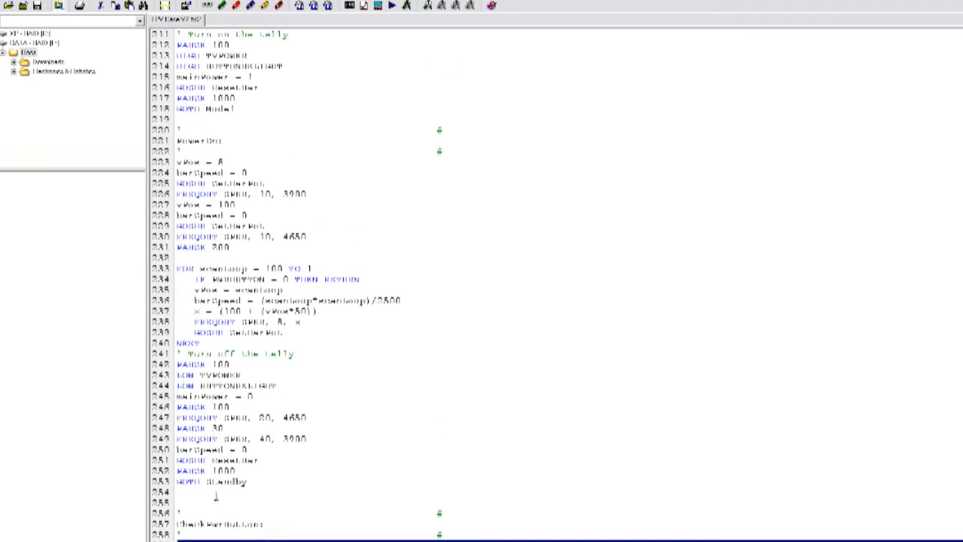
{"action": "left_click_drag", "start_coordinate": [181, 162], "coordinate": [249, 482]}
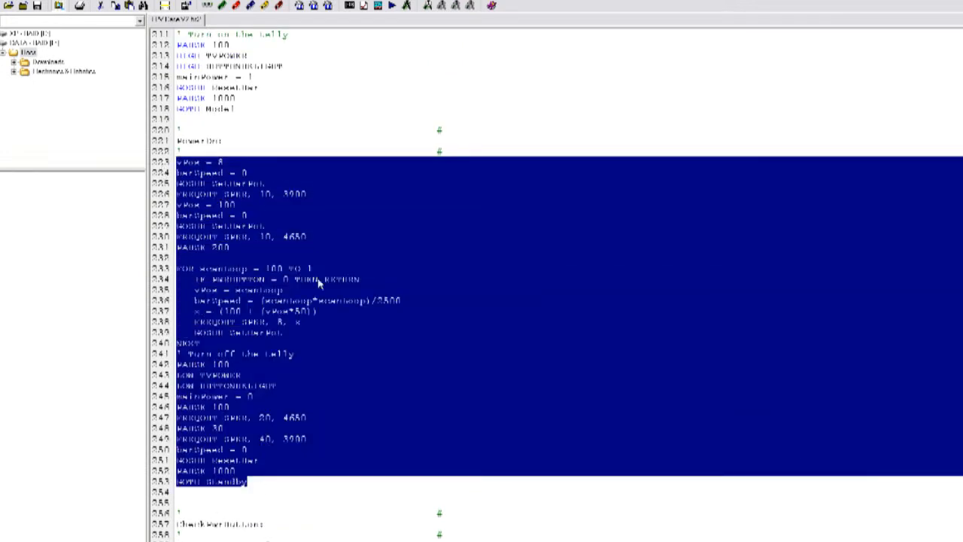
{"action": "left_click", "coordinate": [295, 374]}
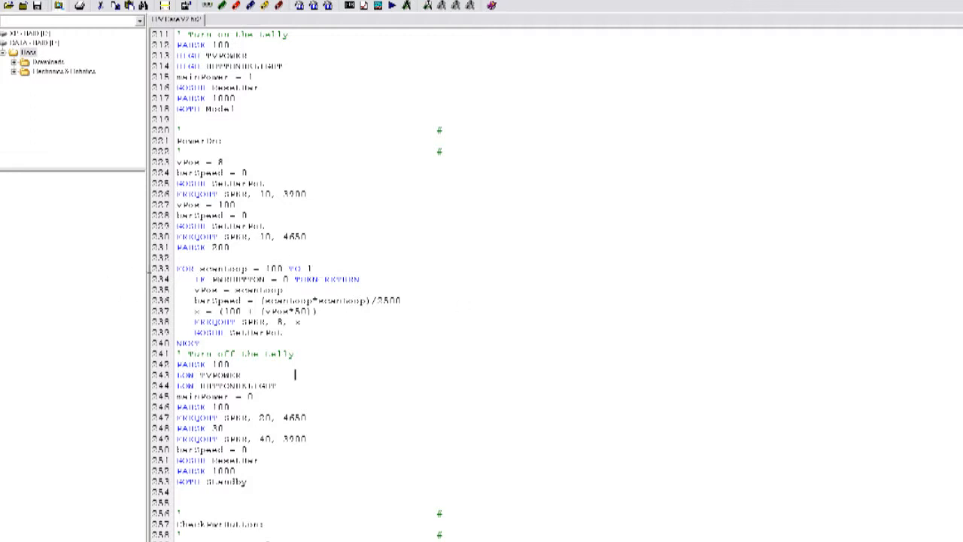
{"action": "double_click", "coordinate": [224, 268]}
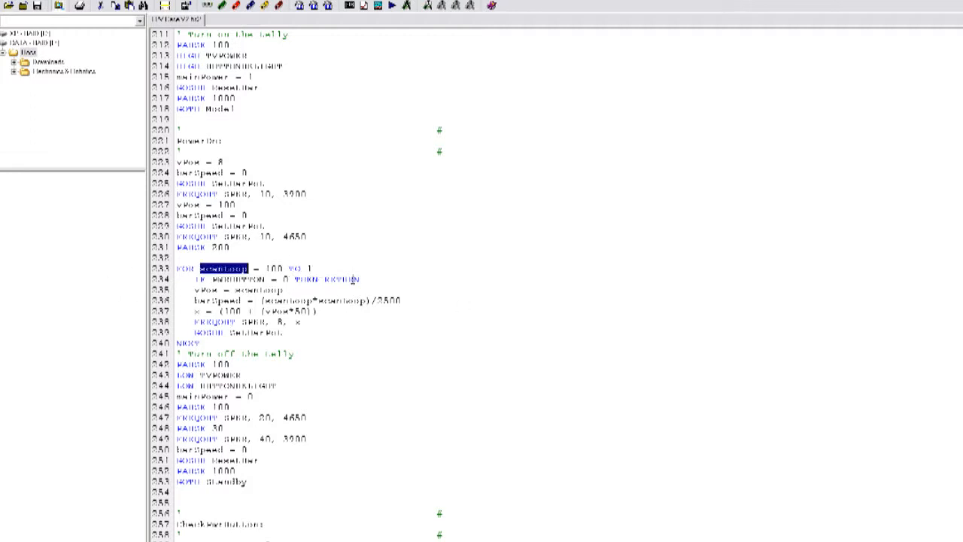
{"action": "double_click", "coordinate": [274, 268]}
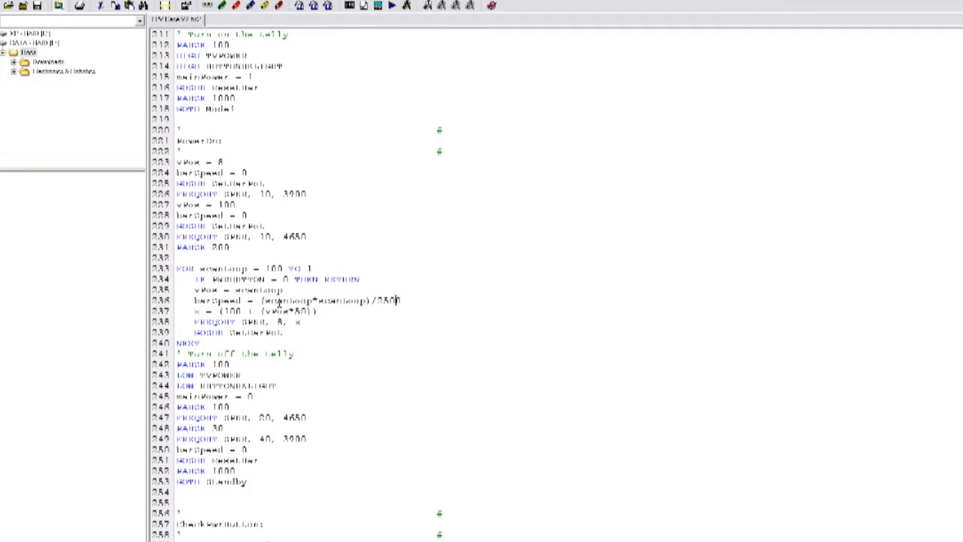
{"action": "double_click", "coordinate": [253, 321]}
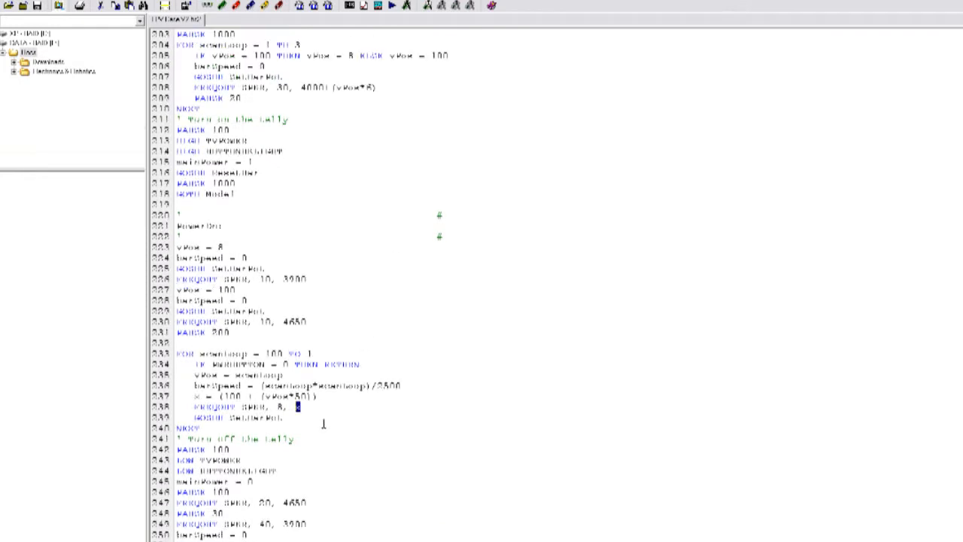
{"action": "scroll", "scroll_direction": "down", "scroll_amount": 3}
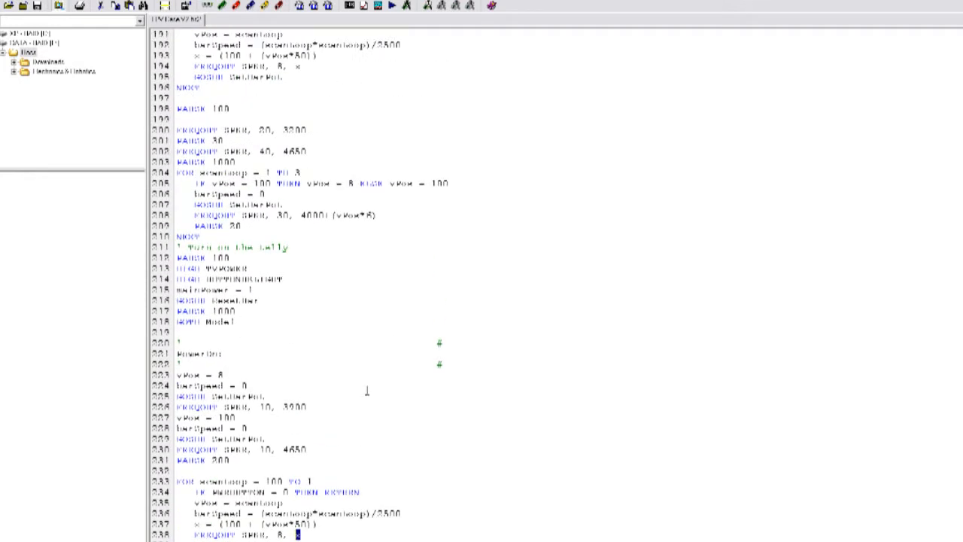
{"action": "scroll", "scroll_direction": "down", "scroll_amount": 3}
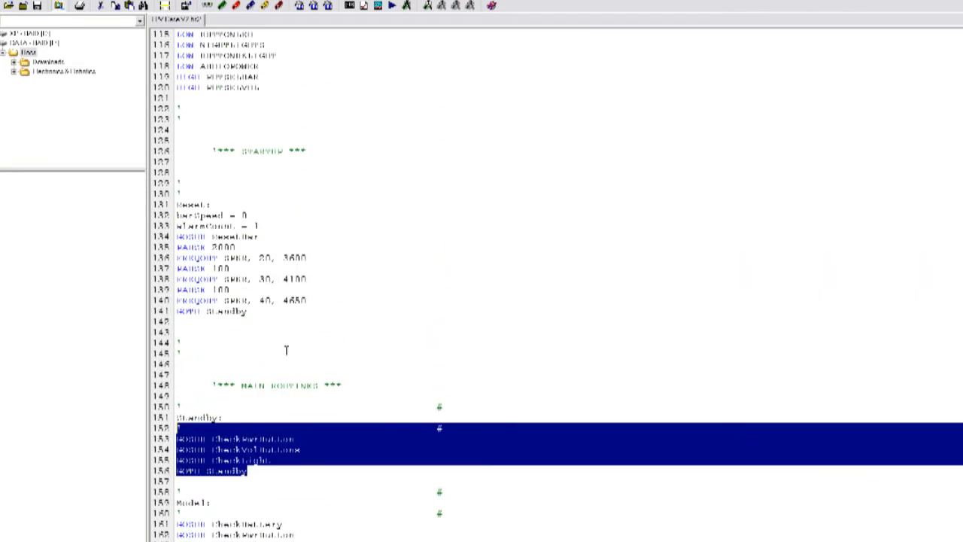
{"action": "scroll", "scroll_direction": "down", "scroll_amount": 3}
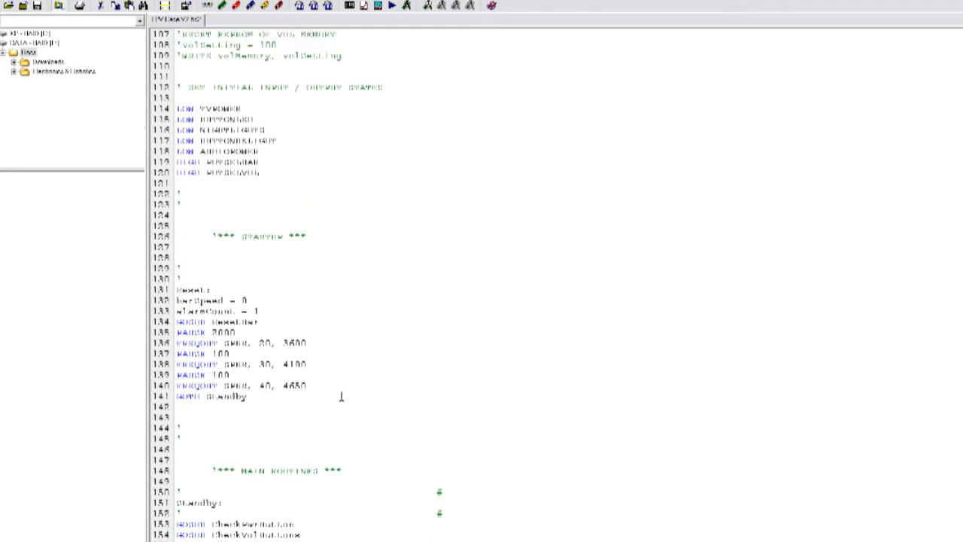
{"action": "scroll", "scroll_direction": "down", "scroll_amount": 3}
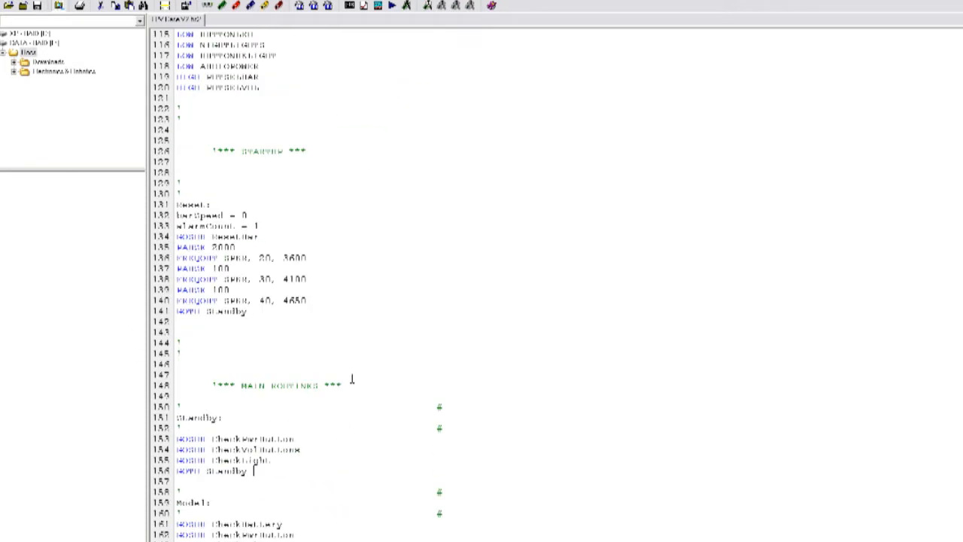
{"action": "scroll", "scroll_direction": "down", "scroll_amount": 3}
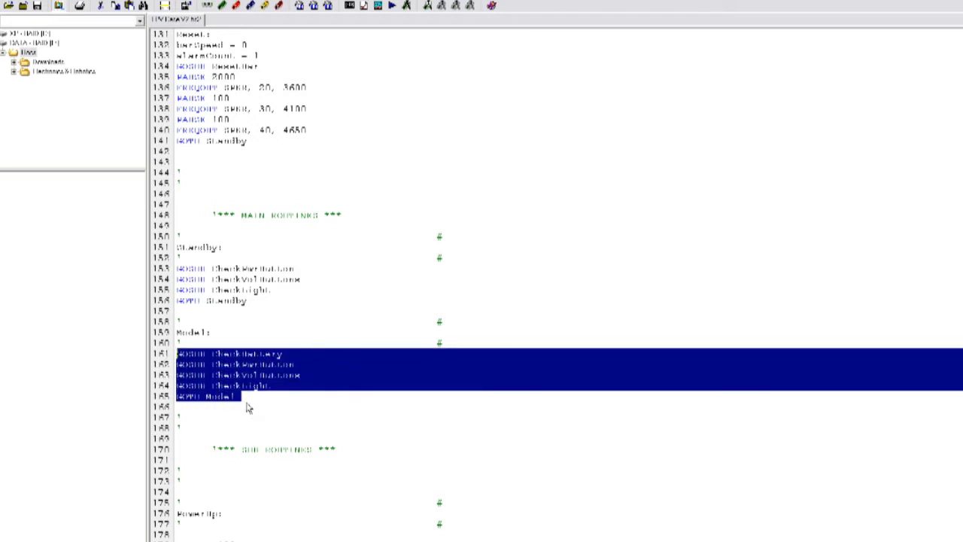
{"action": "scroll", "scroll_direction": "down", "scroll_amount": 3}
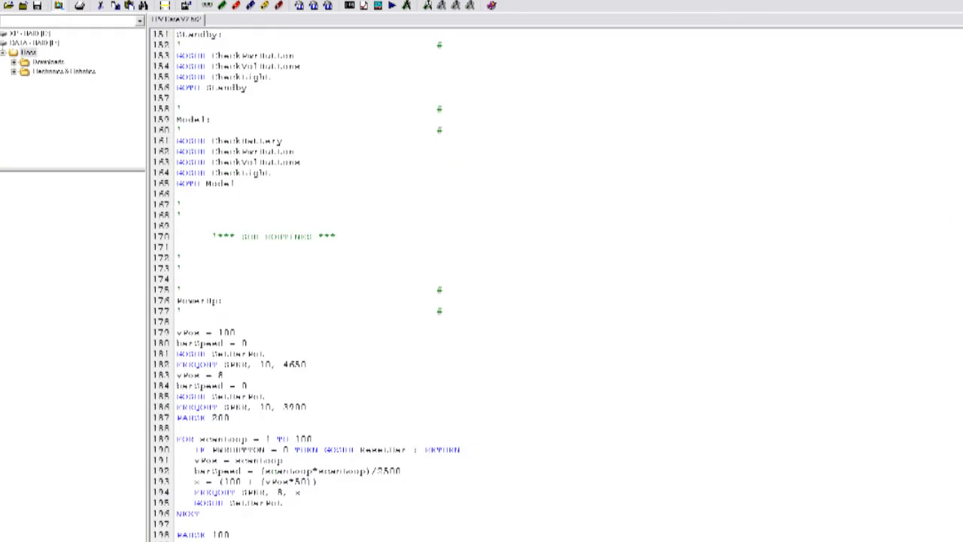
{"action": "scroll", "scroll_direction": "down", "scroll_amount": 3}
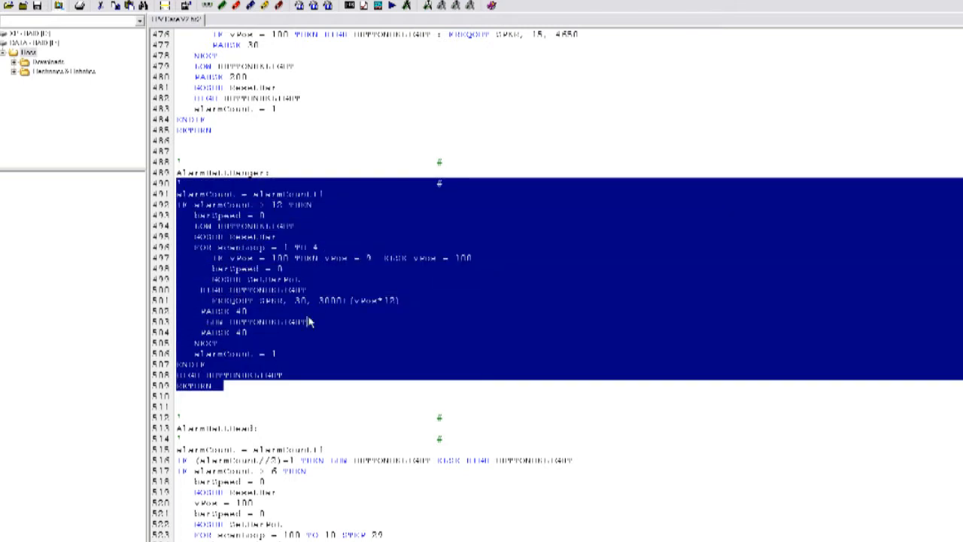
{"action": "left_click", "coordinate": [443, 392]}
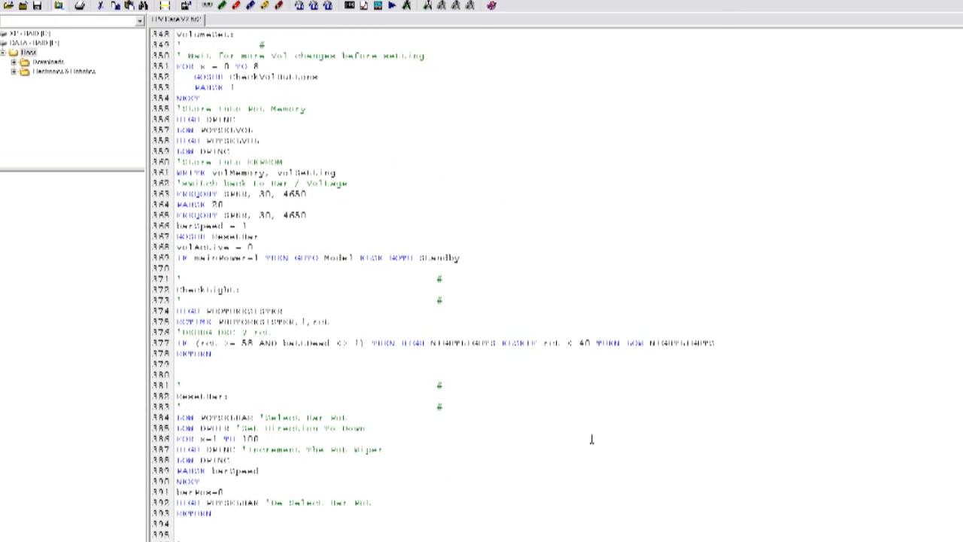
{"action": "scroll", "scroll_direction": "down", "scroll_amount": 3}
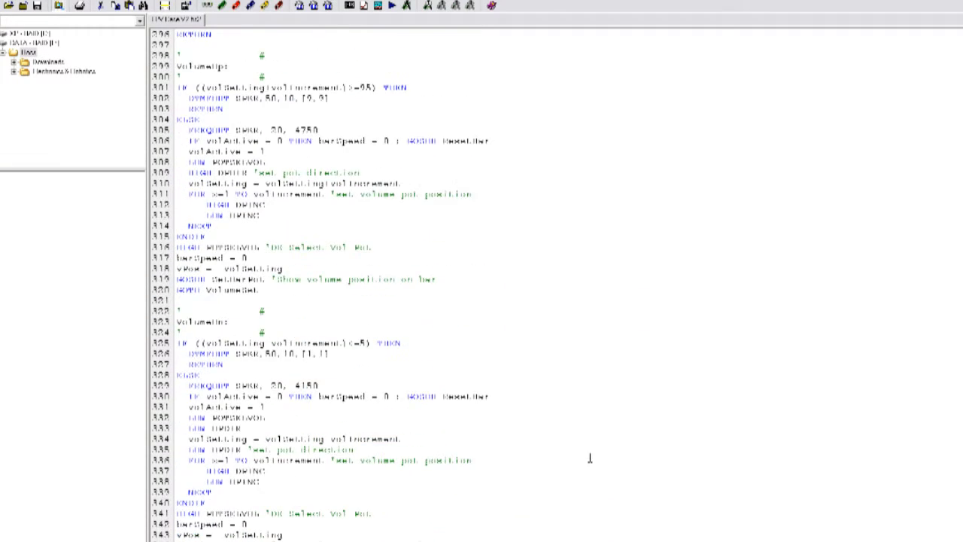
{"action": "scroll", "scroll_direction": "down", "scroll_amount": 3}
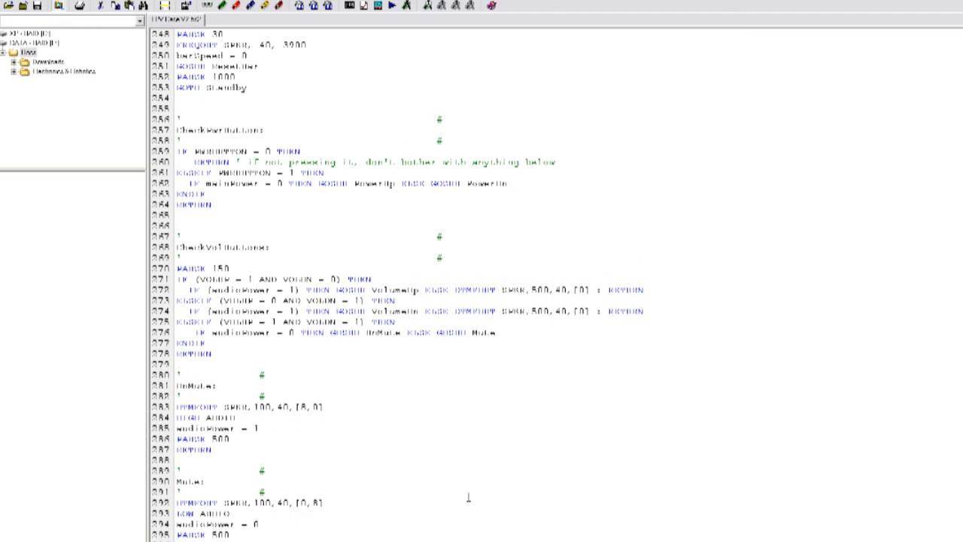
{"action": "mouse_move", "coordinate": [253, 462]}
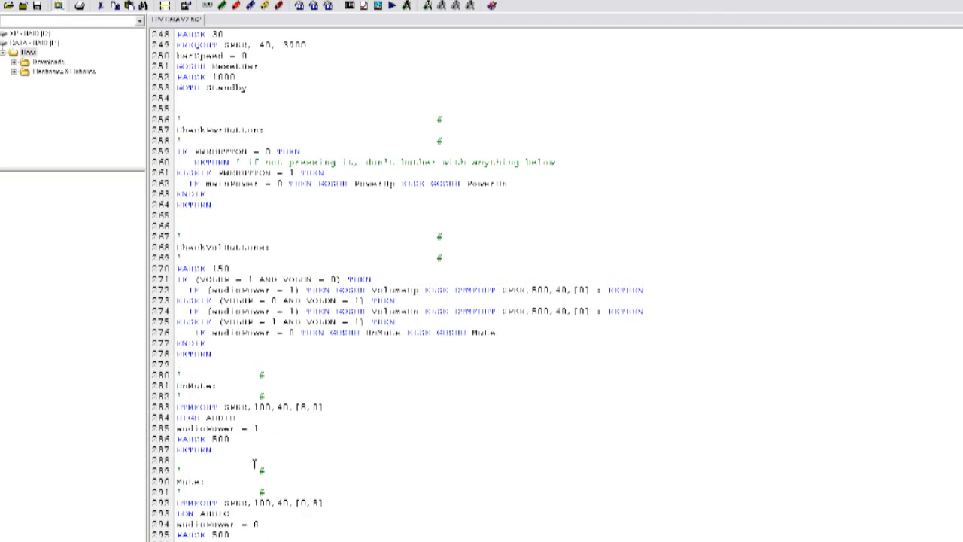